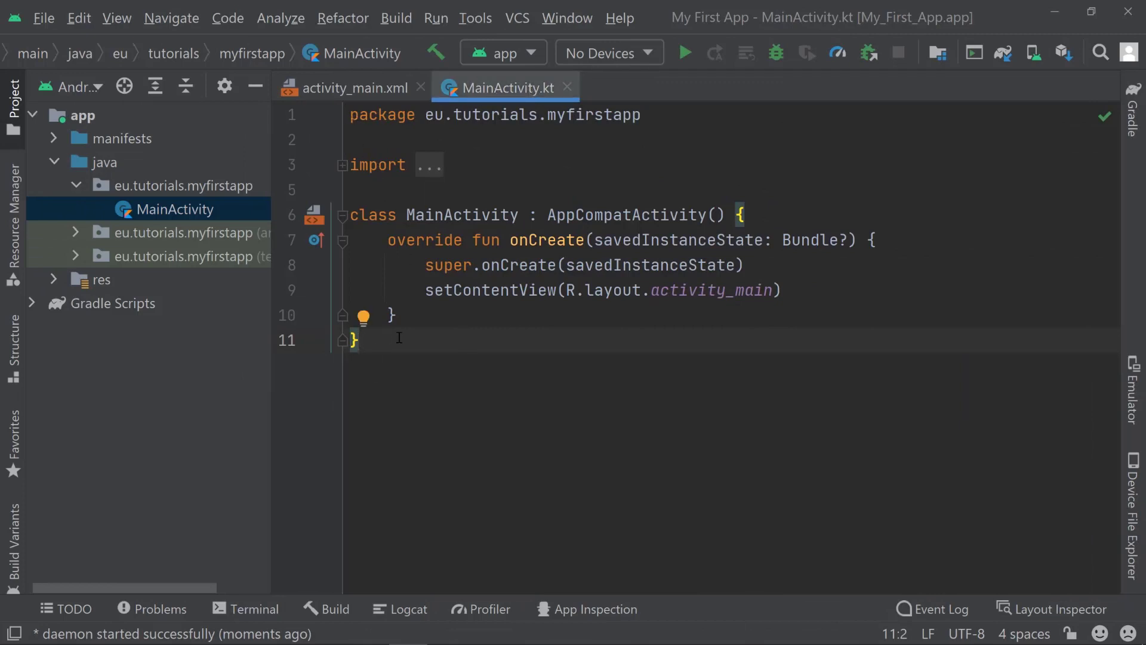
- Select MainActivity's code, browse its file actions and project folder, then open the File menu
key(ctrl+a)
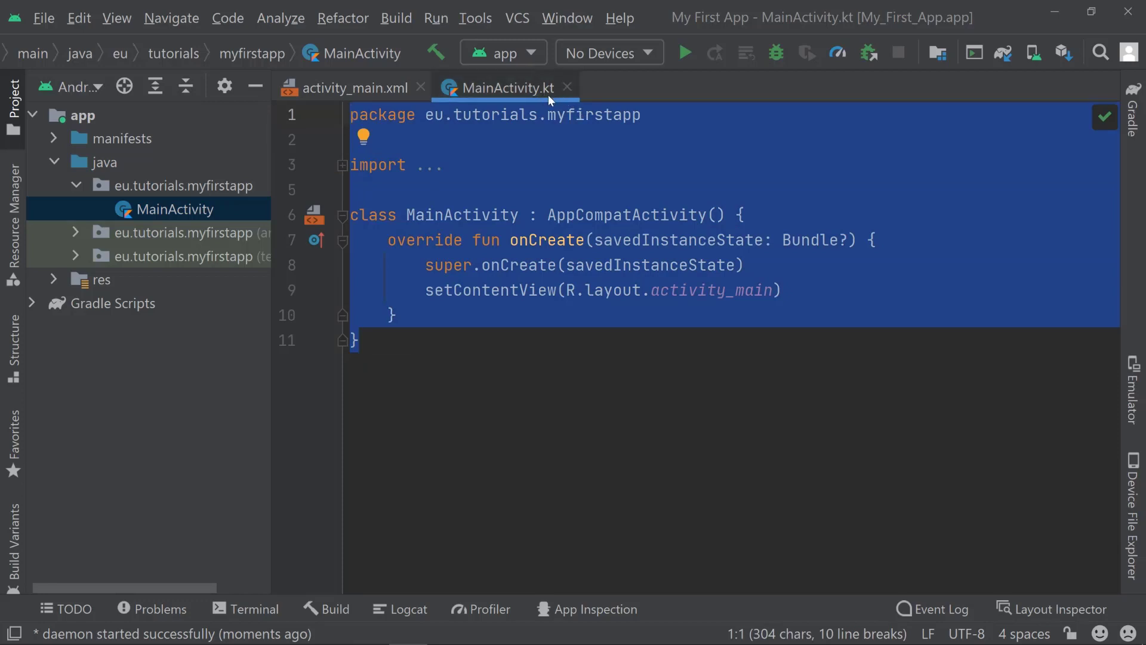
mouse_move(454, 396)
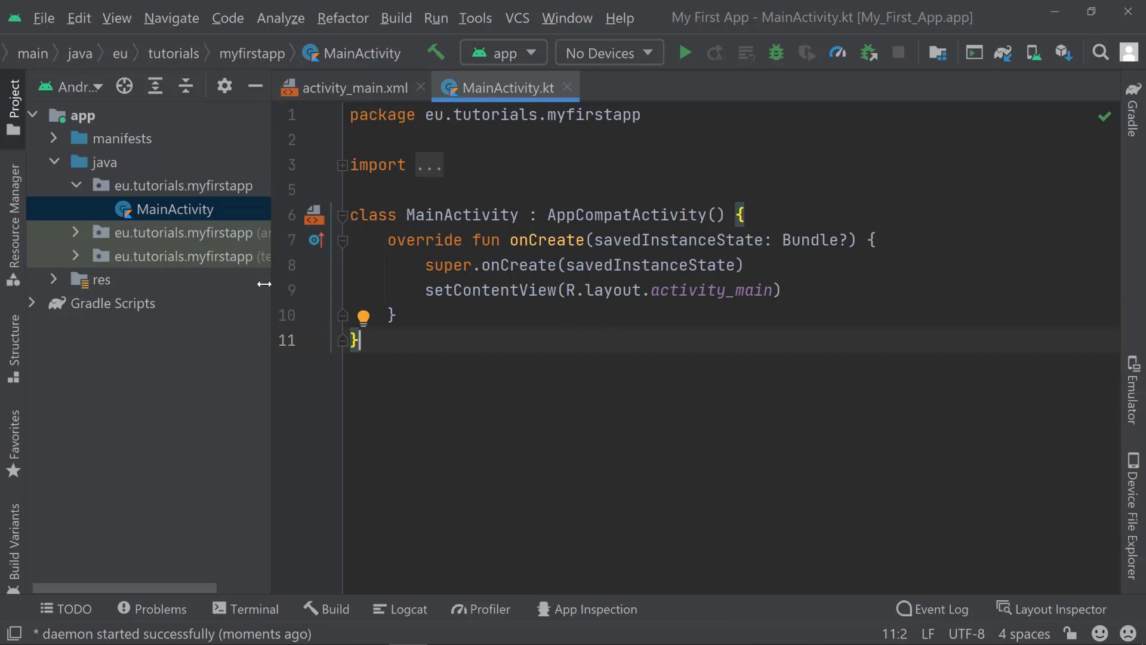
right_click(179, 209)
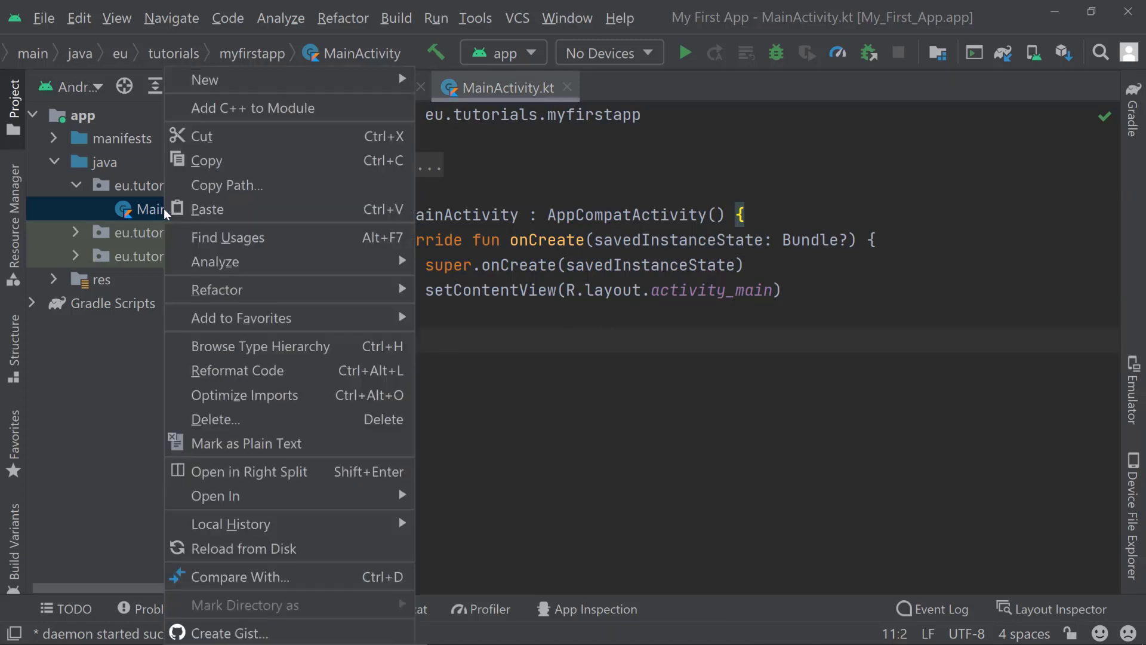
mouse_move(244, 395)
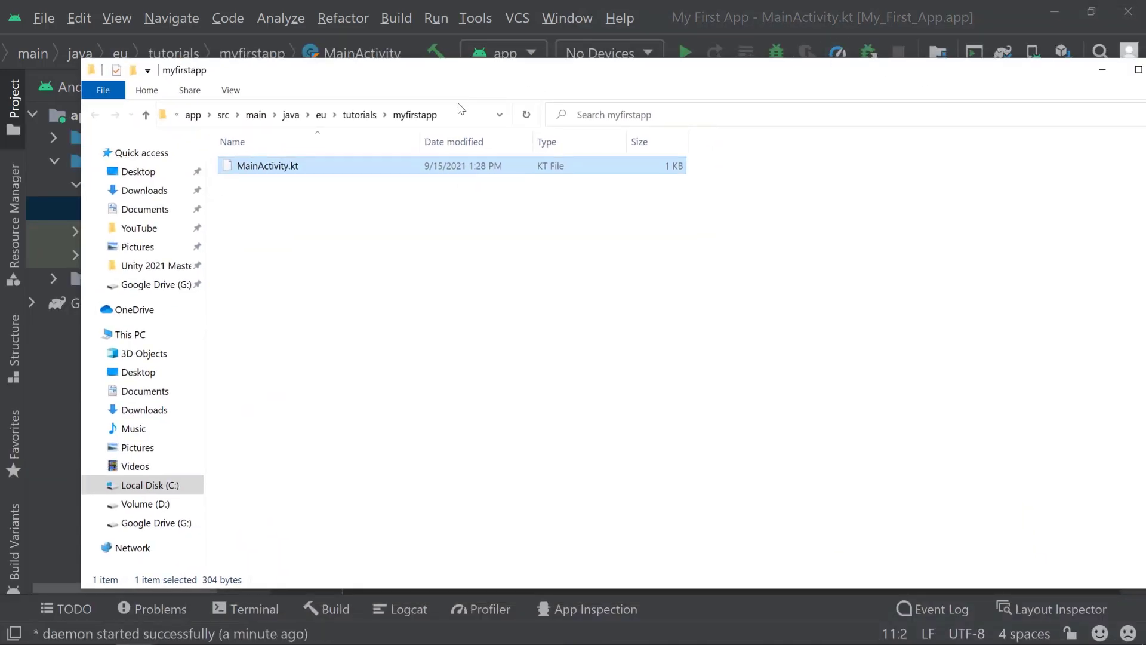
mouse_move(339, 172)
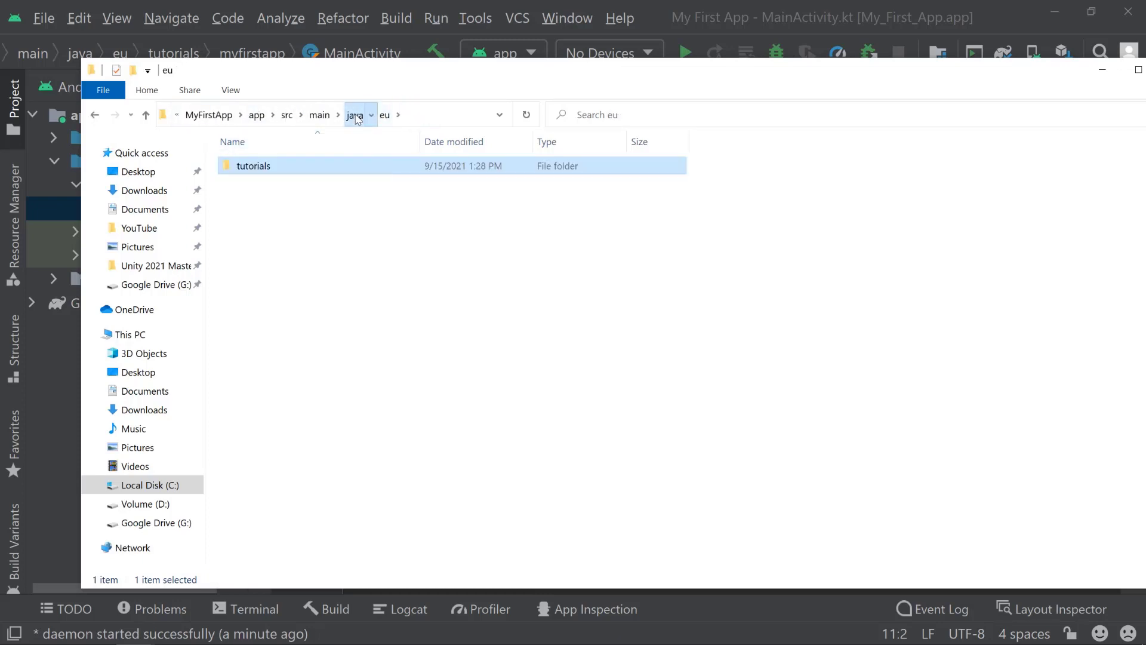
click(319, 115)
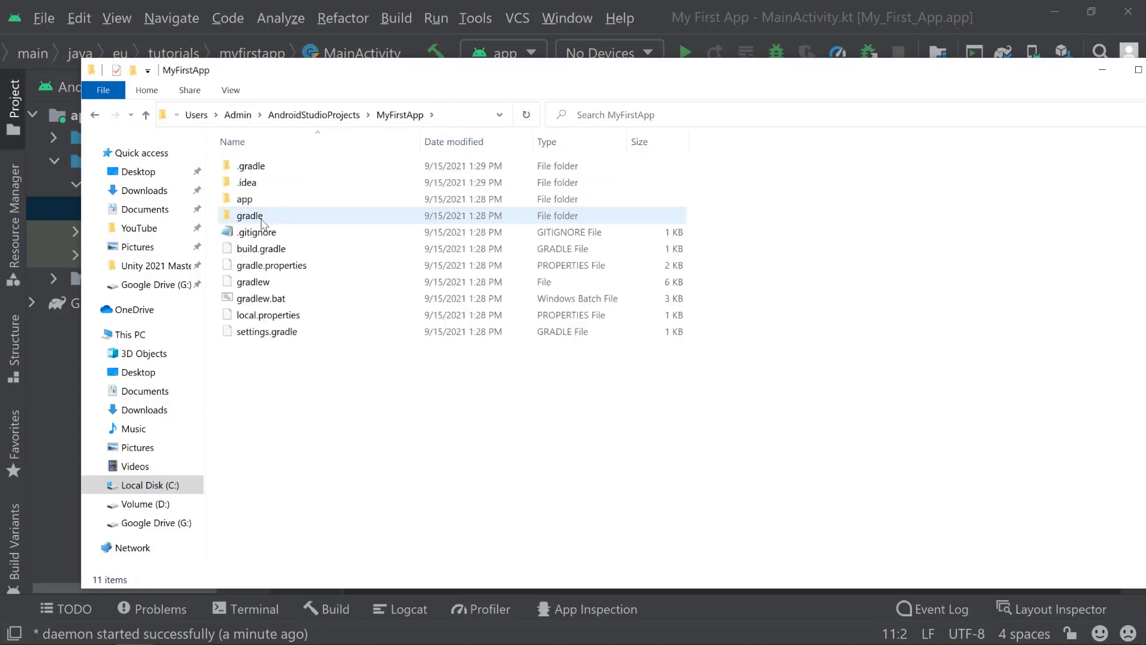
click(271, 265)
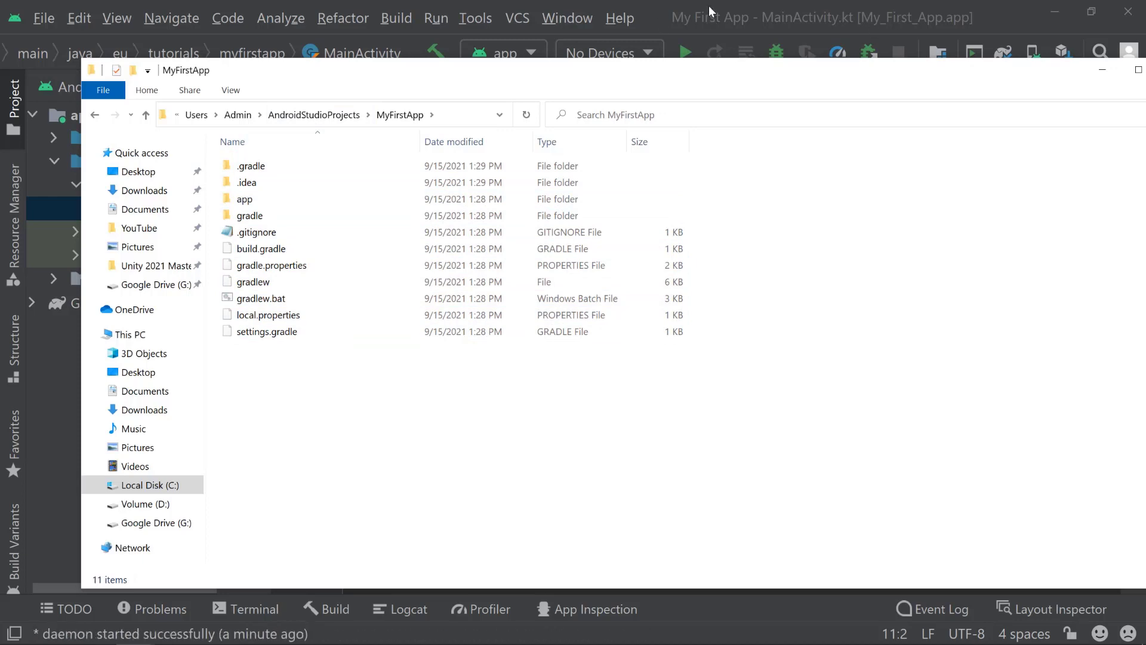
click(251, 281)
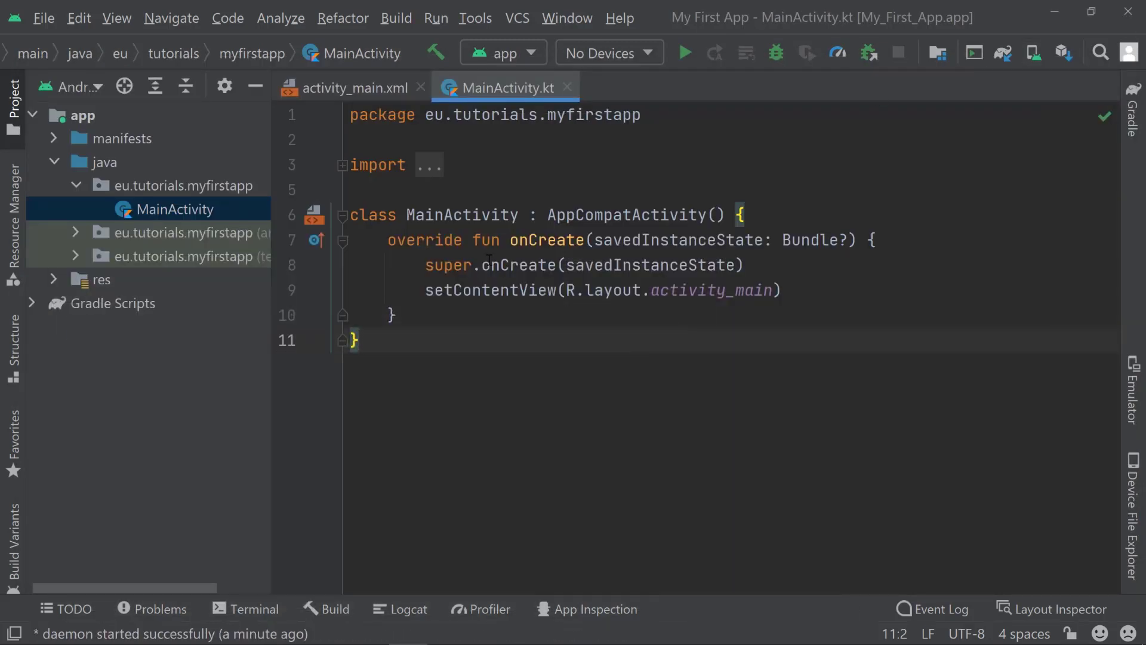
key(ctrl+a)
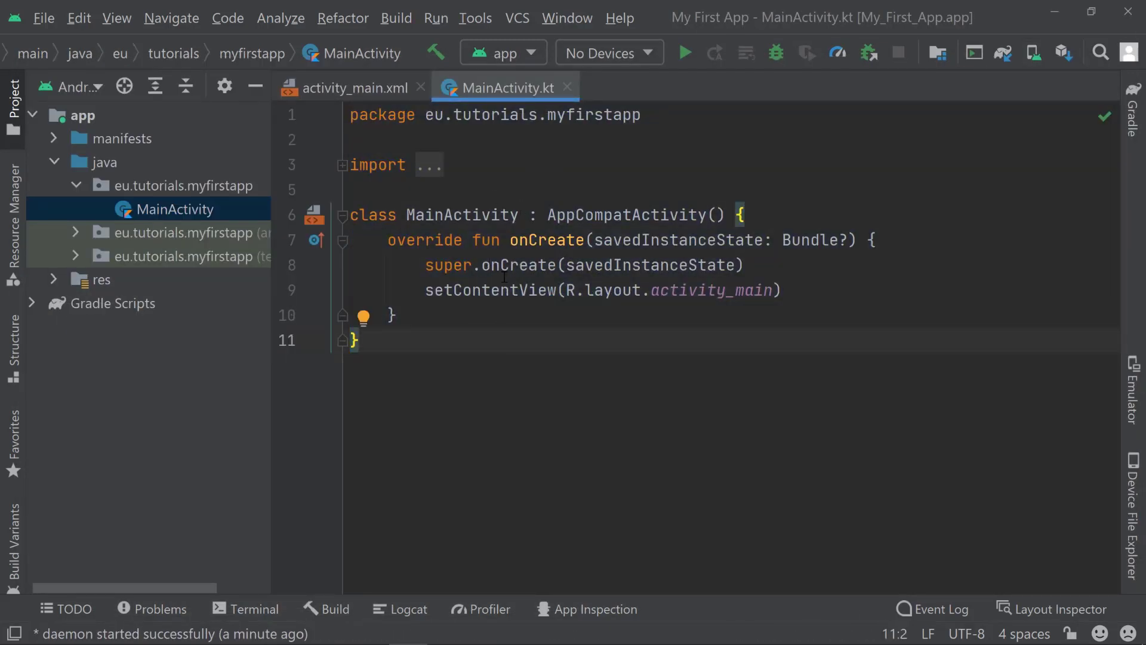
mouse_move(45, 18)
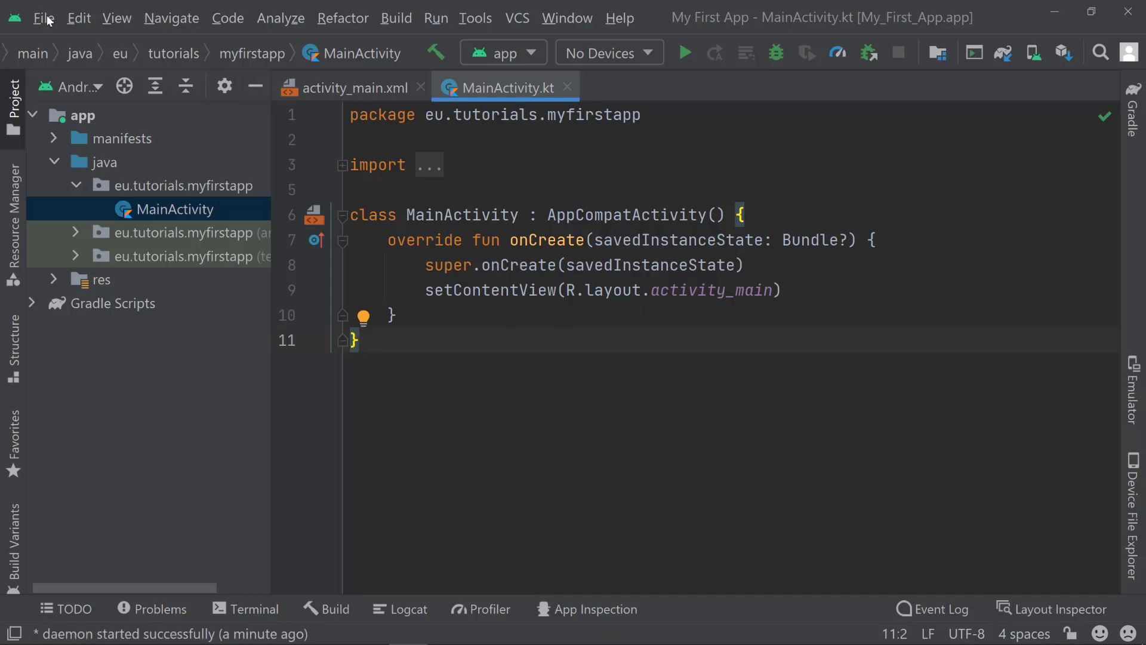
click(43, 17)
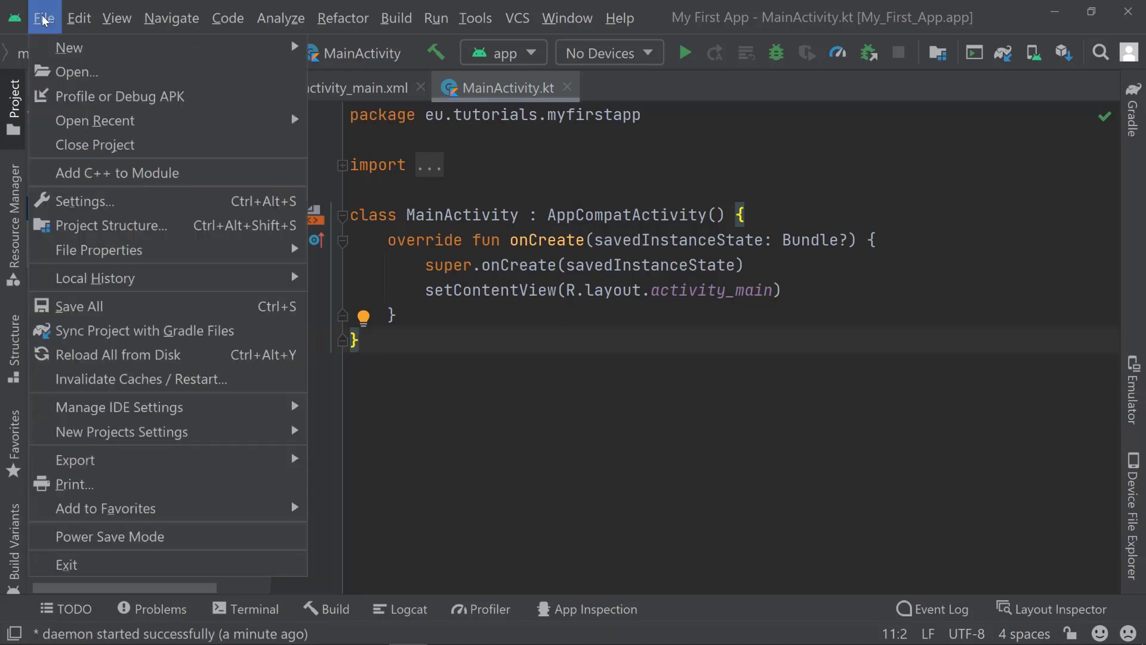
mouse_move(84, 201)
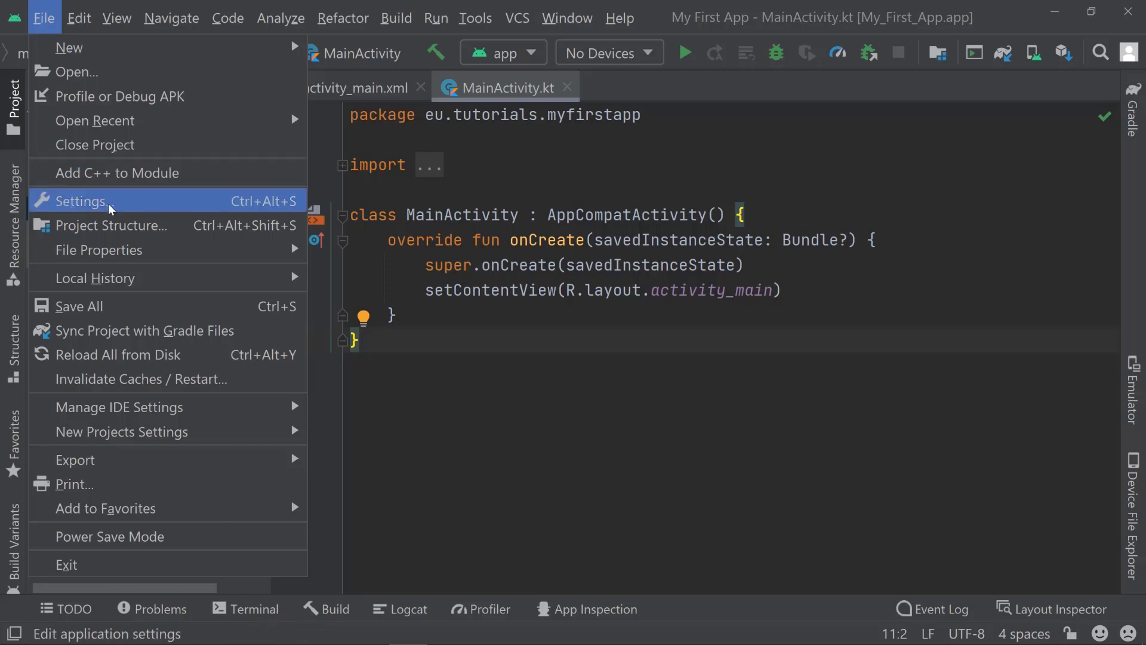
mouse_move(257, 209)
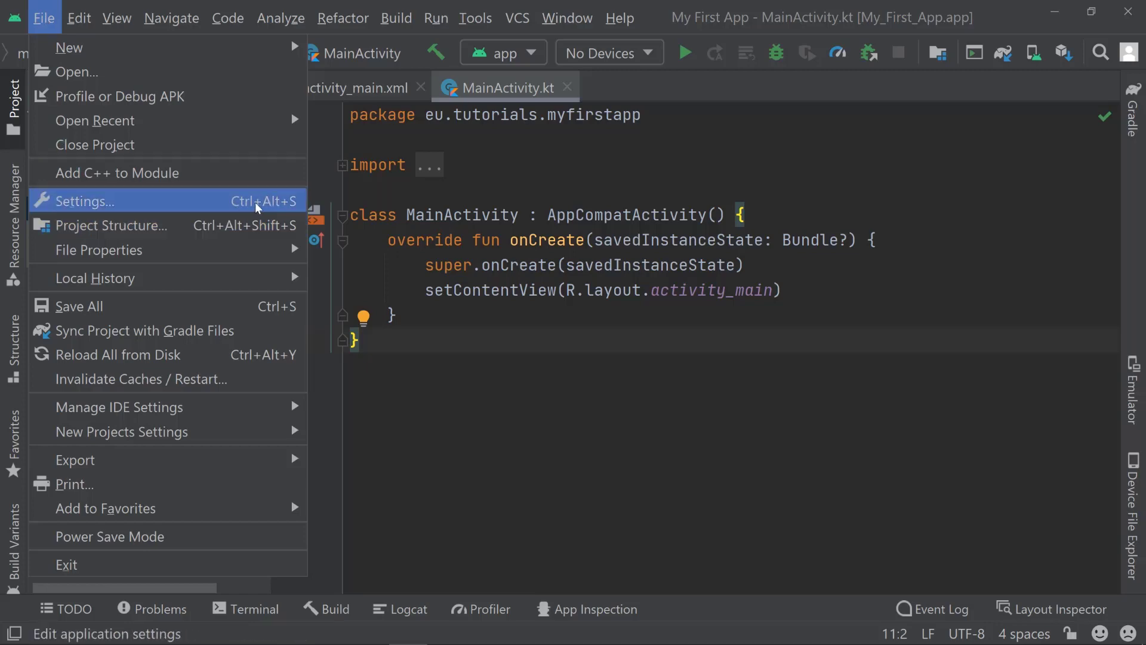
- In Settings > Appearance, try interface font size 20, revert to 18 and apply
click(84, 202)
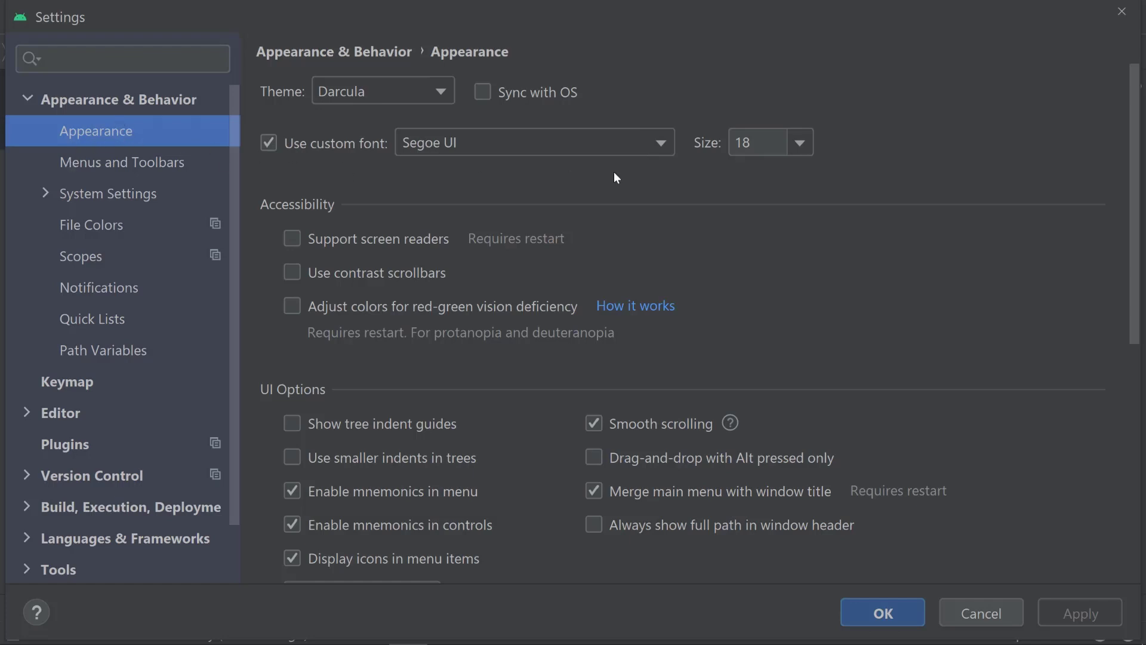
mouse_move(823, 150)
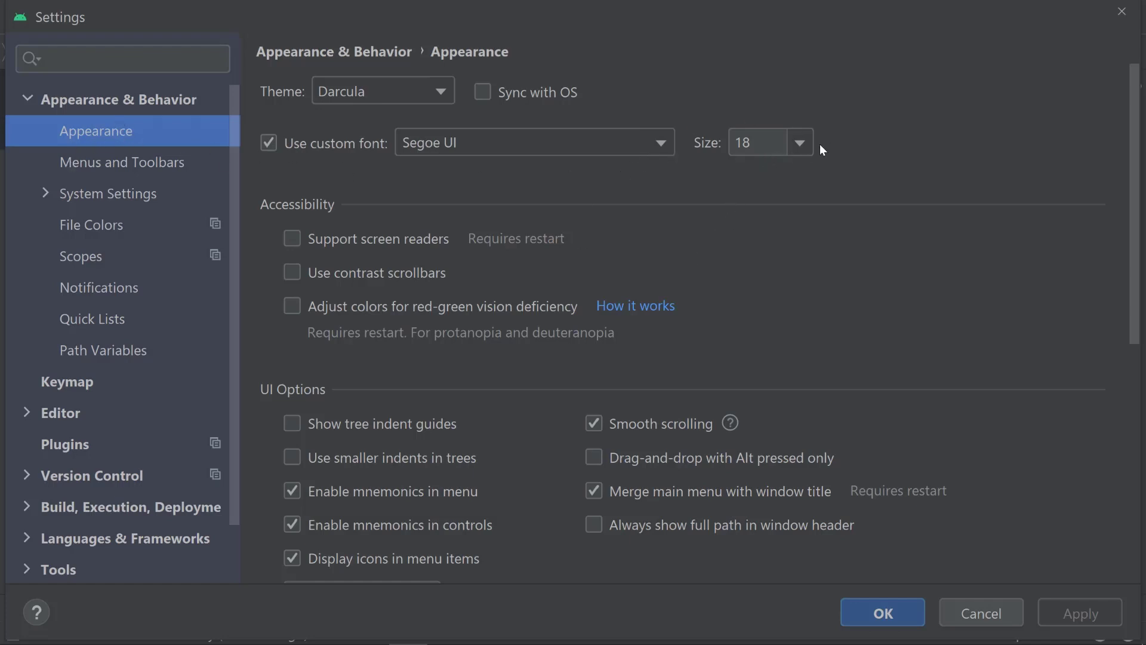
click(798, 143)
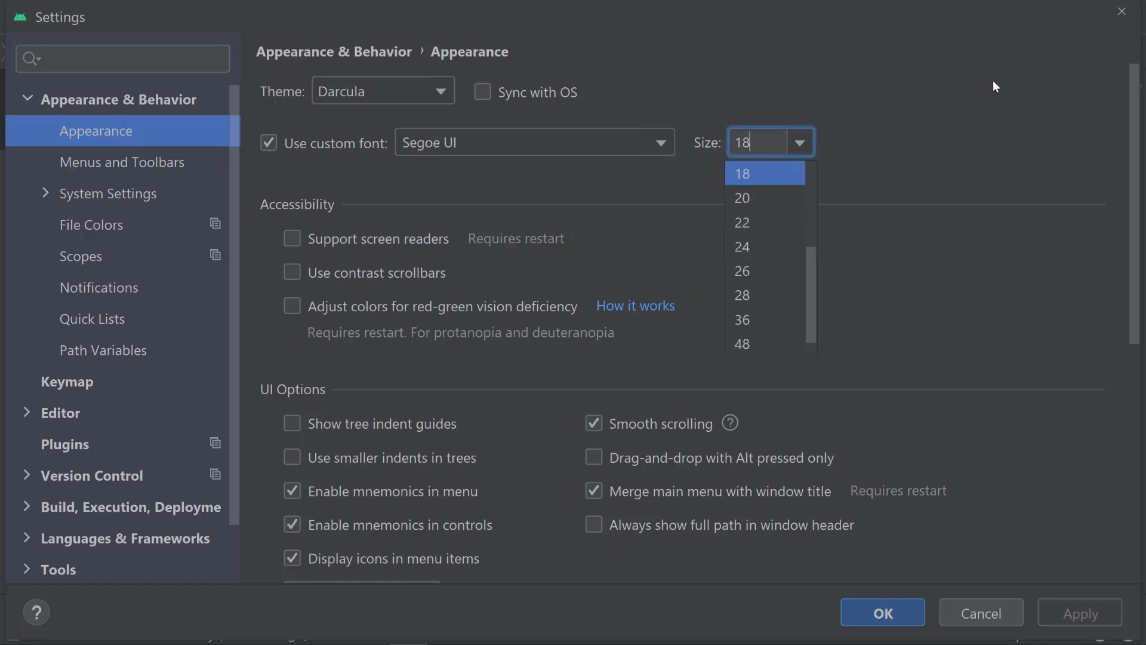
click(742, 199)
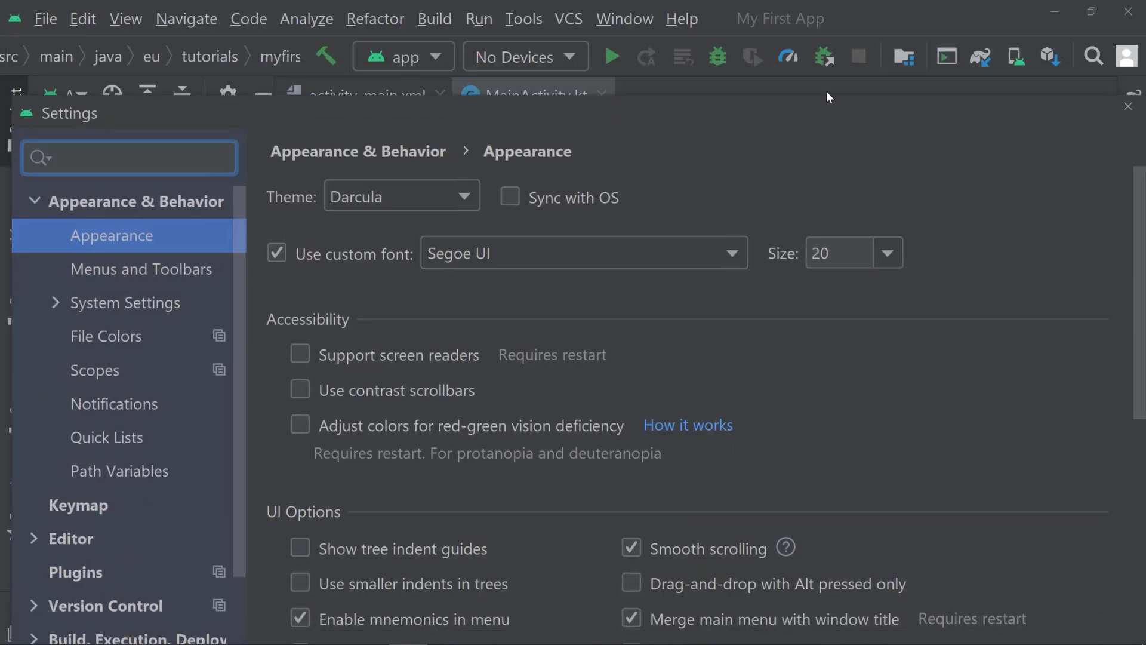
click(880, 253)
text(18)
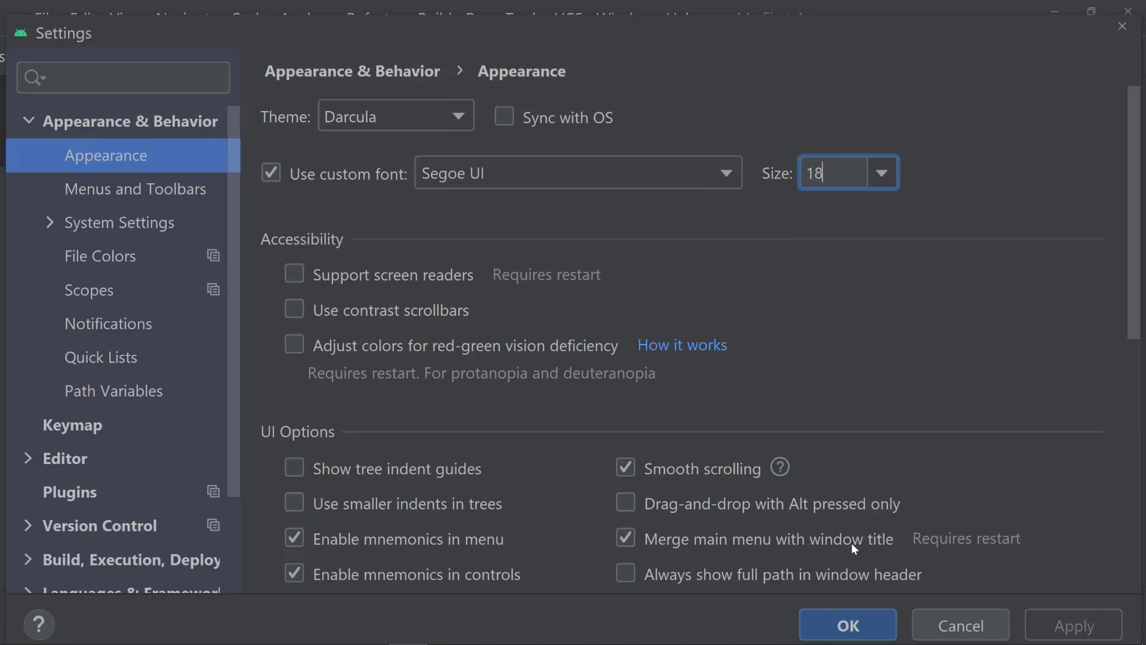
click(847, 625)
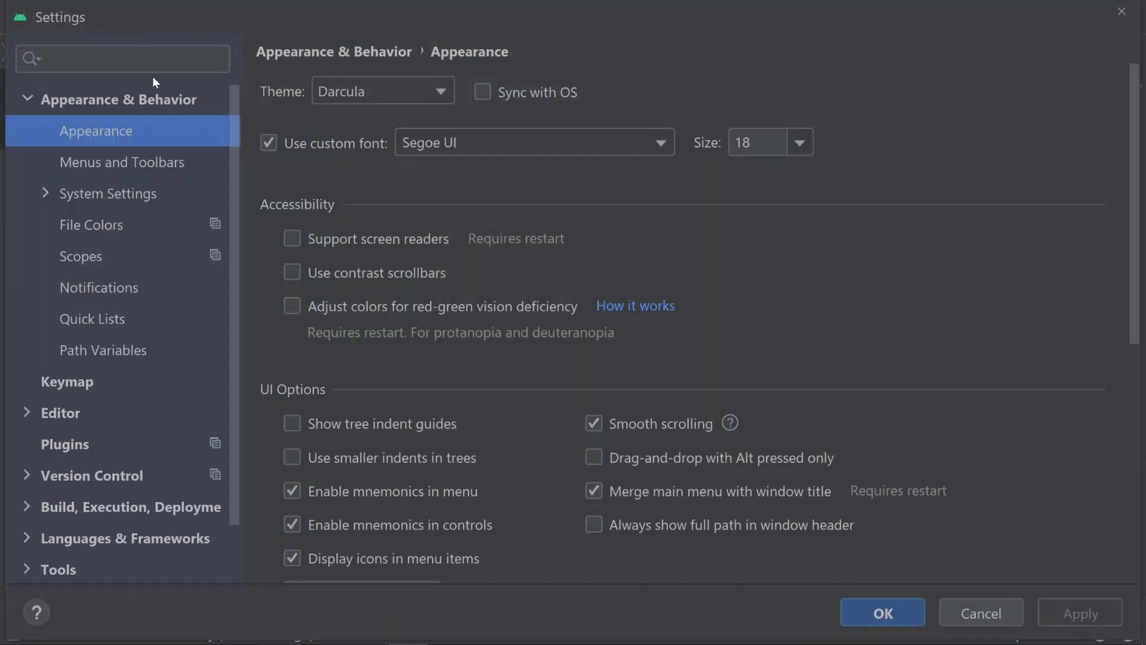
- Search Settings for 'font', try editor font size 22, then enter 18 and confirm
text(font)
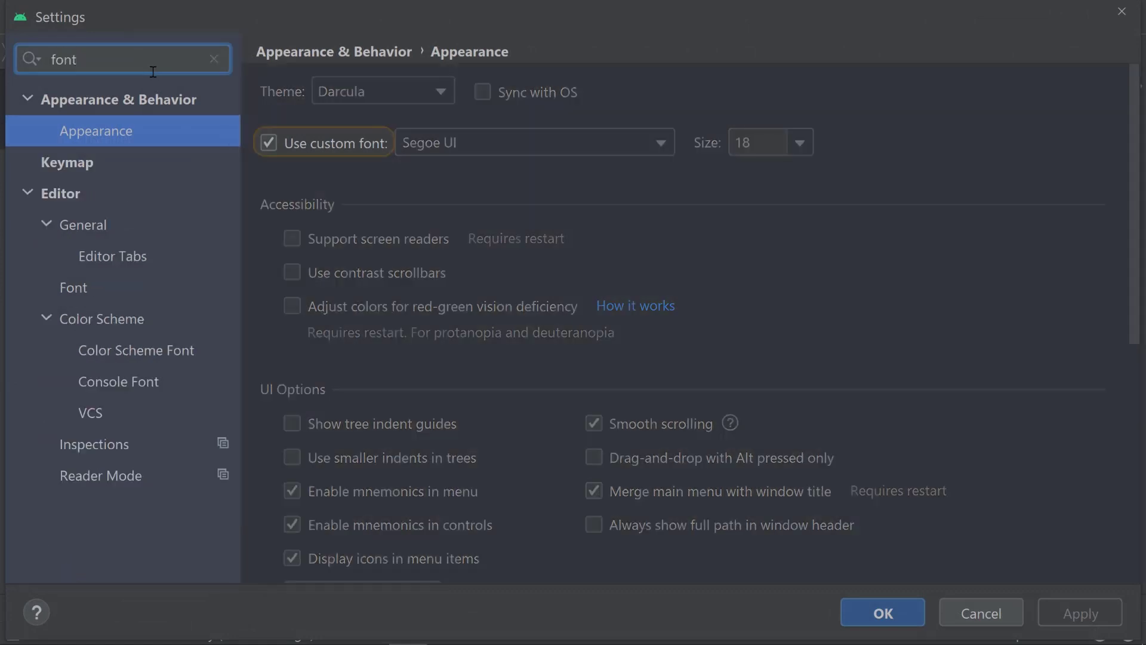
click(72, 287)
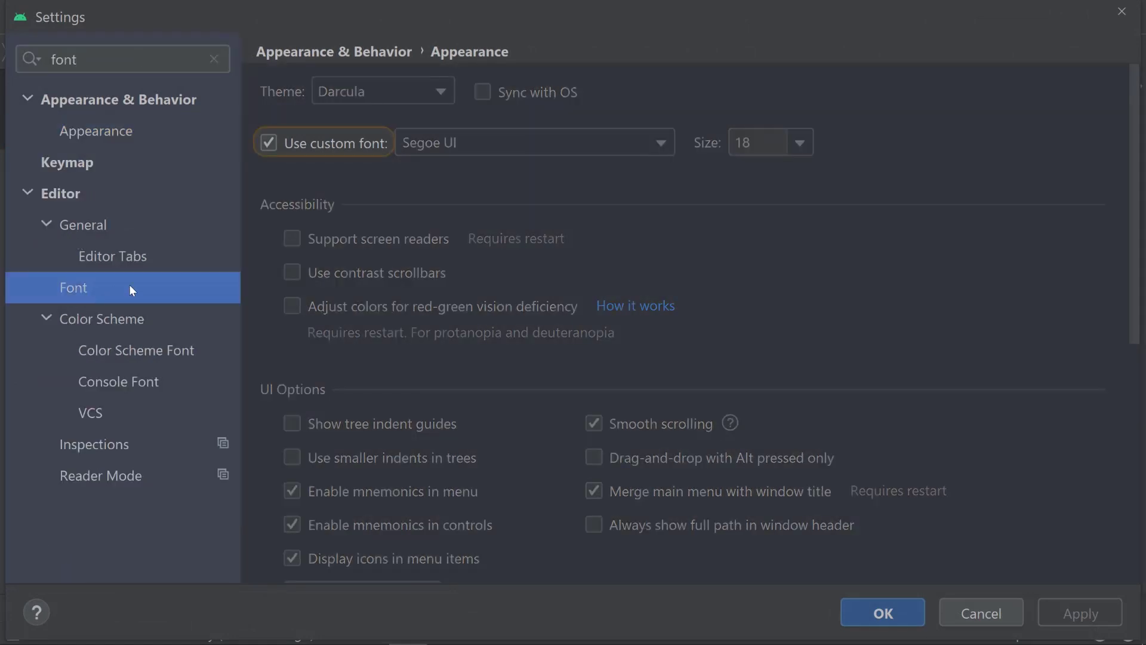
click(72, 286)
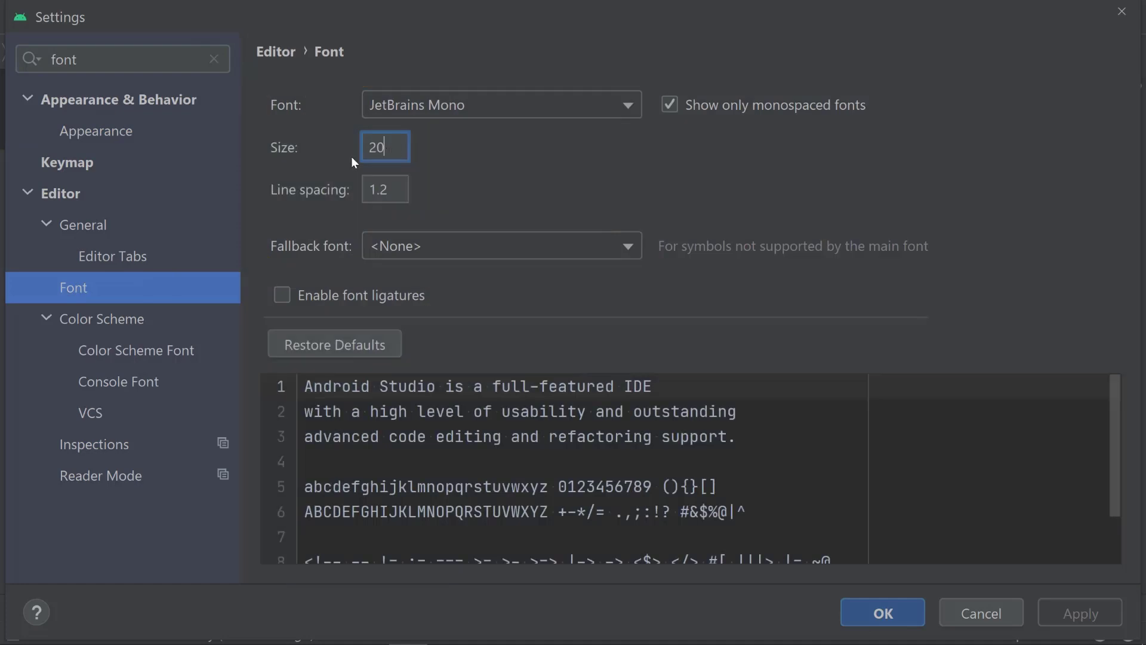
triple_click(385, 147)
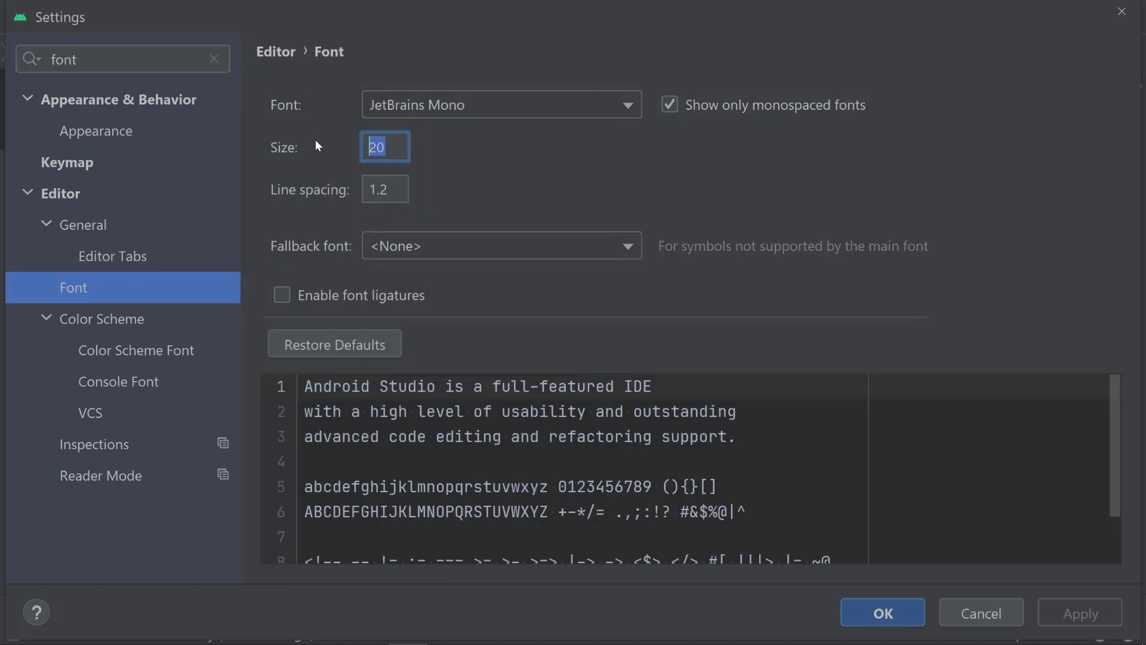
text(22)
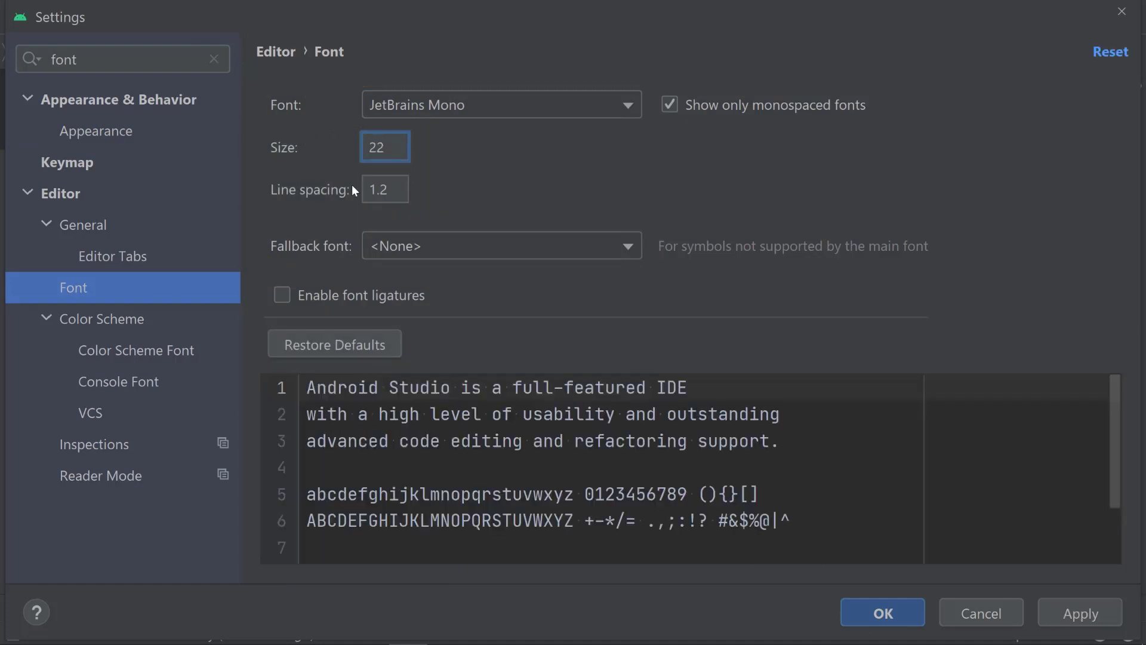
triple_click(384, 147)
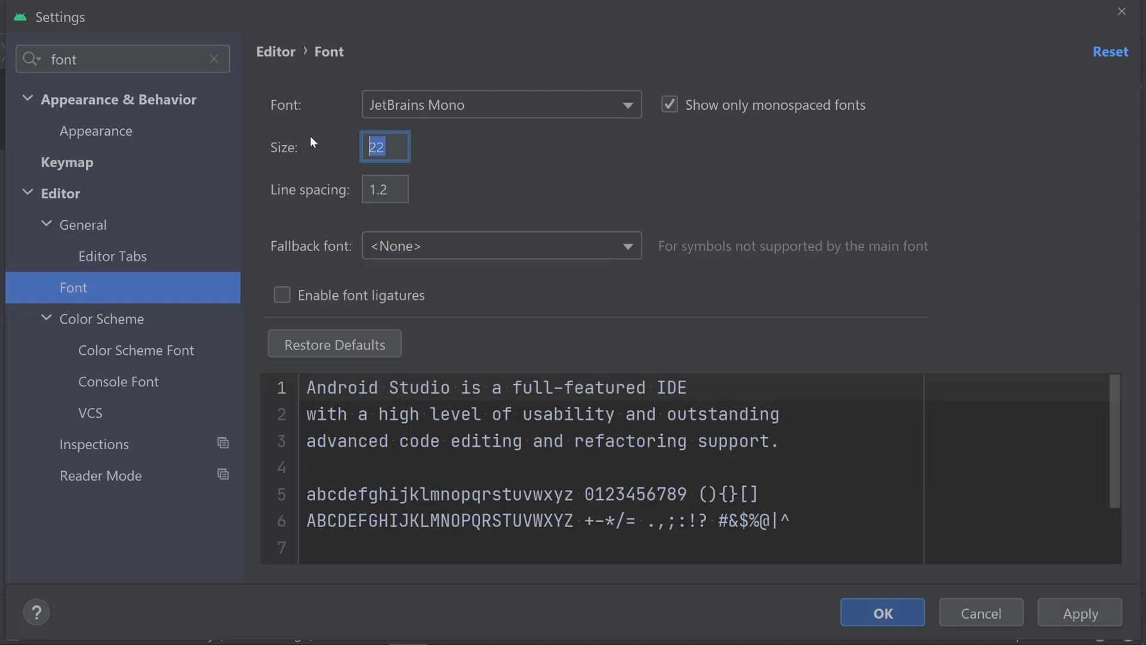
text(18)
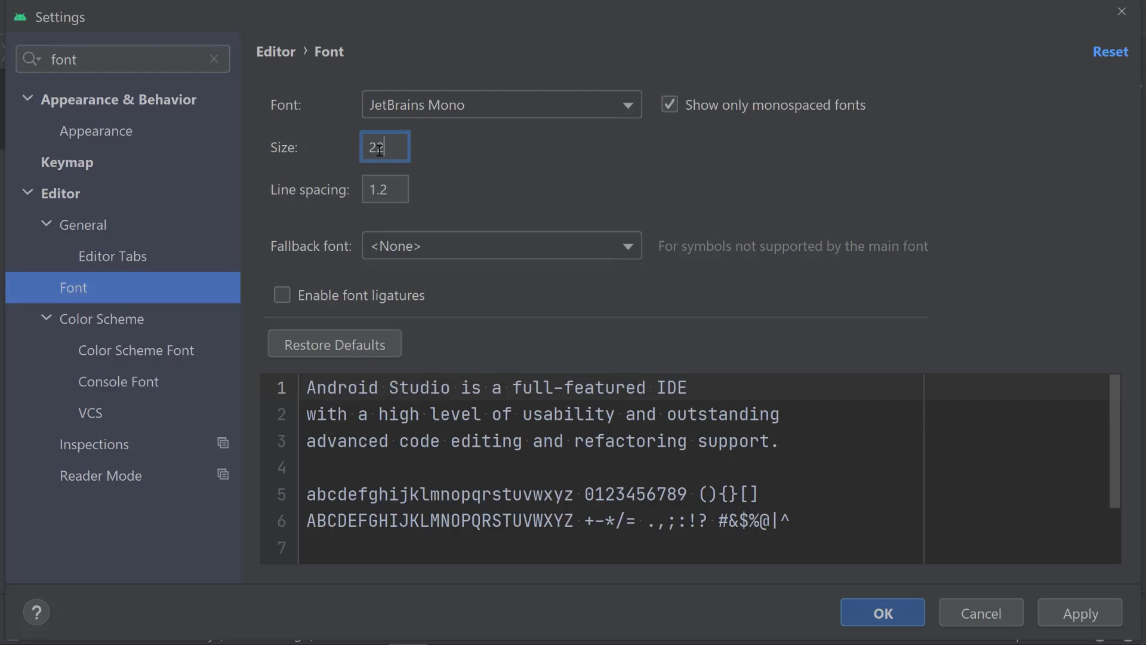
click(881, 612)
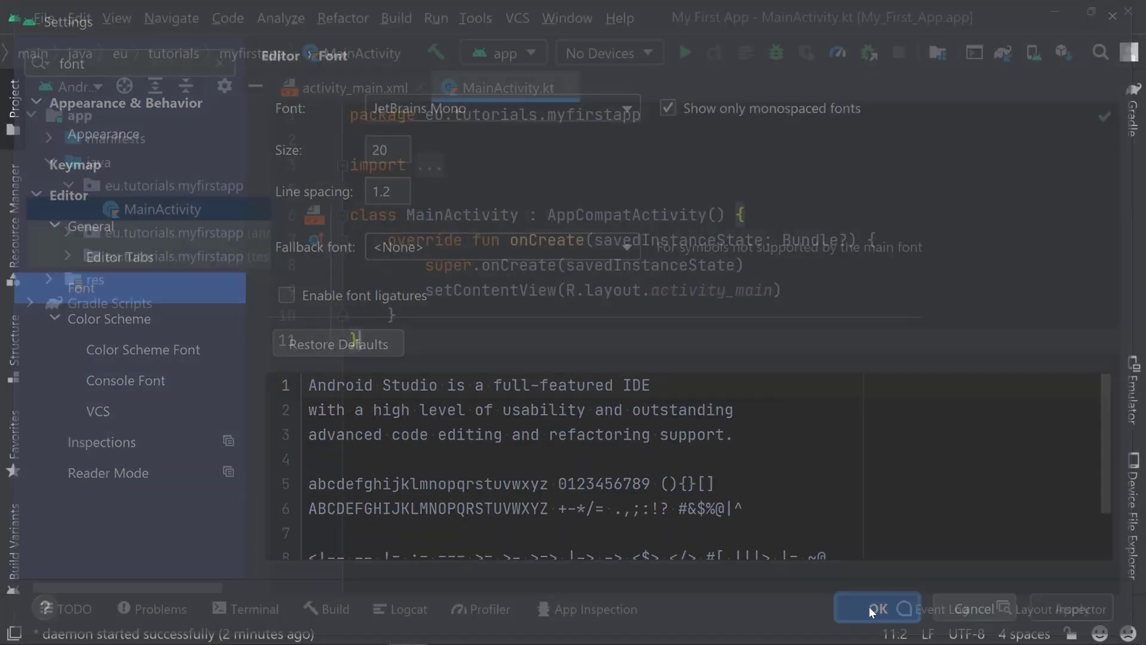
- Expand and collapse the app module, hiding and reshowing the project panel
click(877, 609)
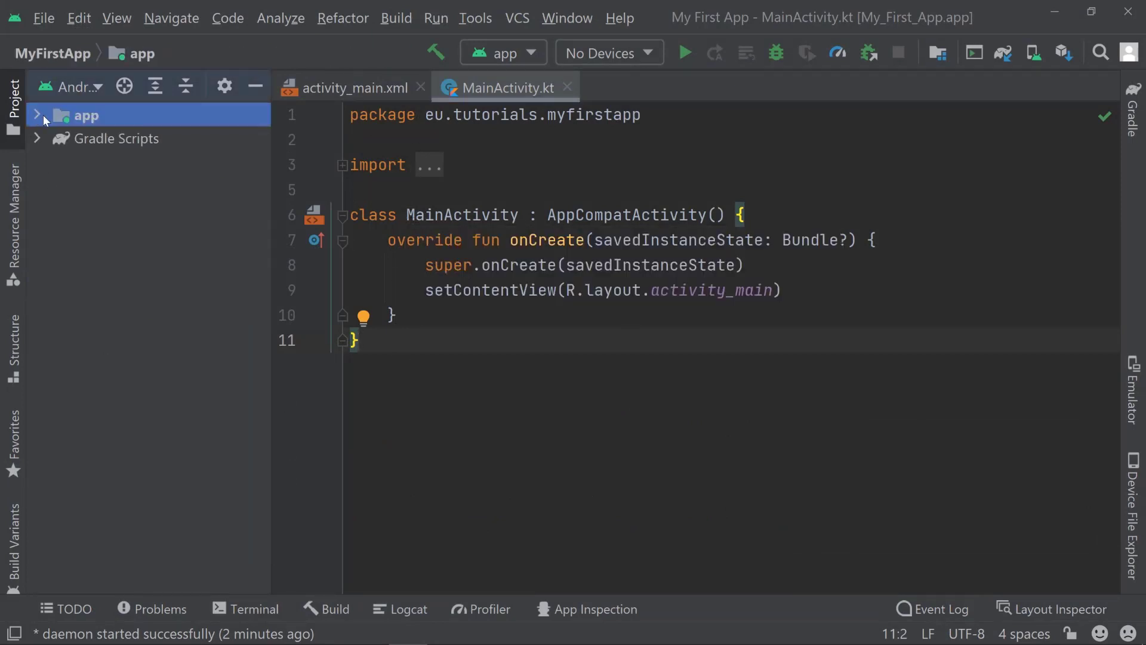
click(37, 114)
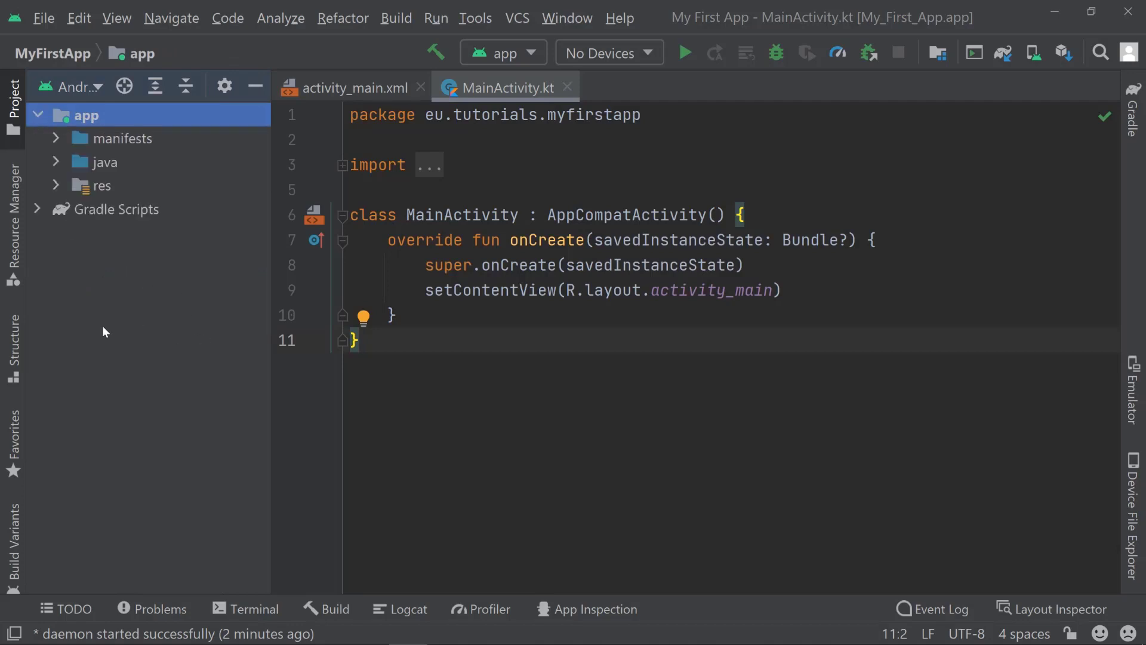
mouse_move(196, 338)
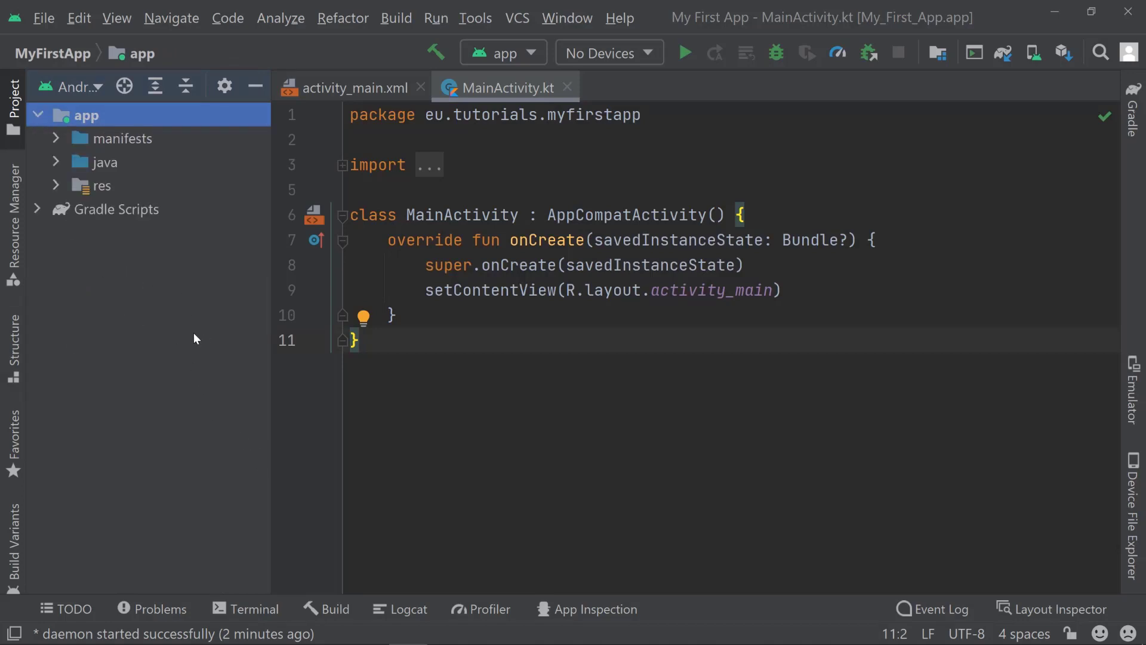
mouse_move(244, 299)
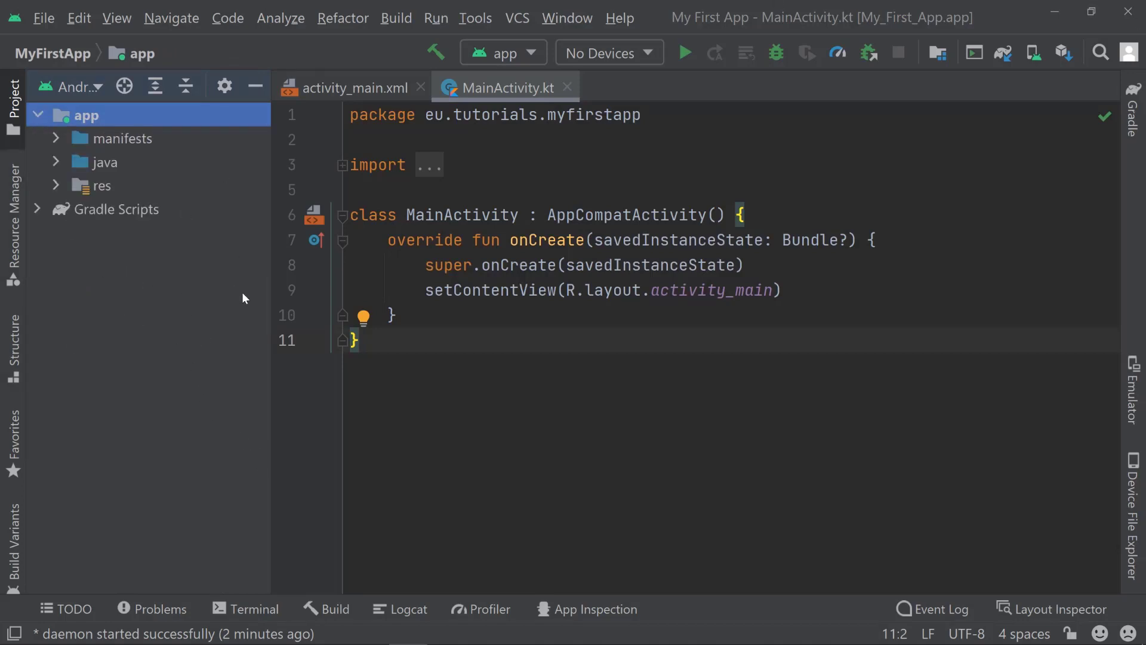
mouse_move(23, 274)
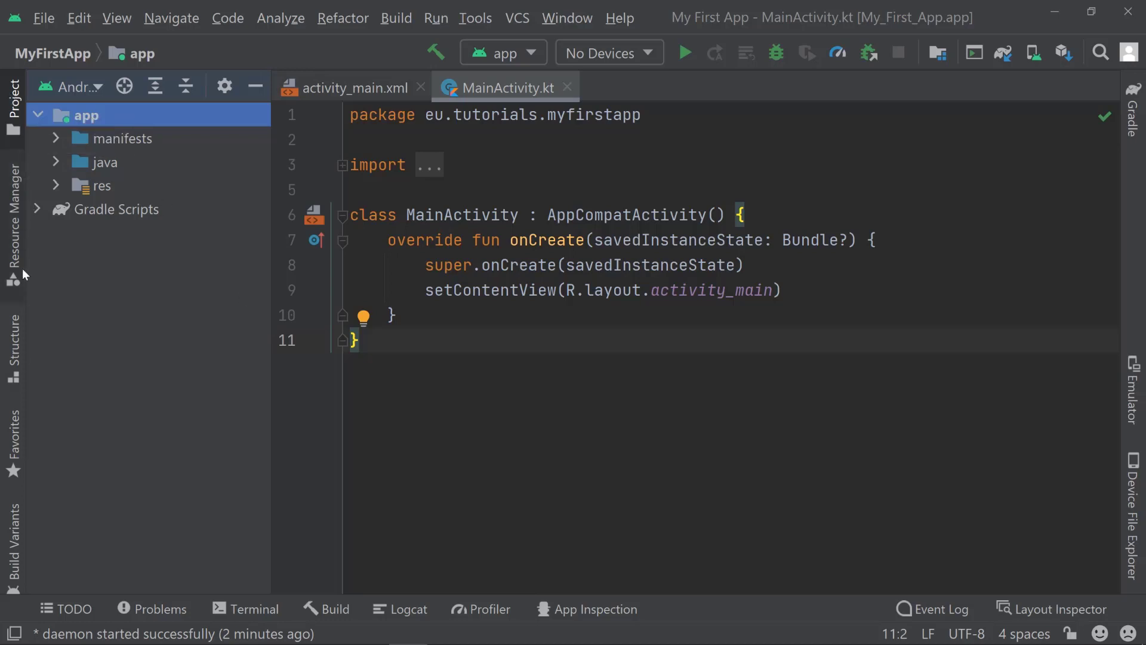
mouse_move(10, 115)
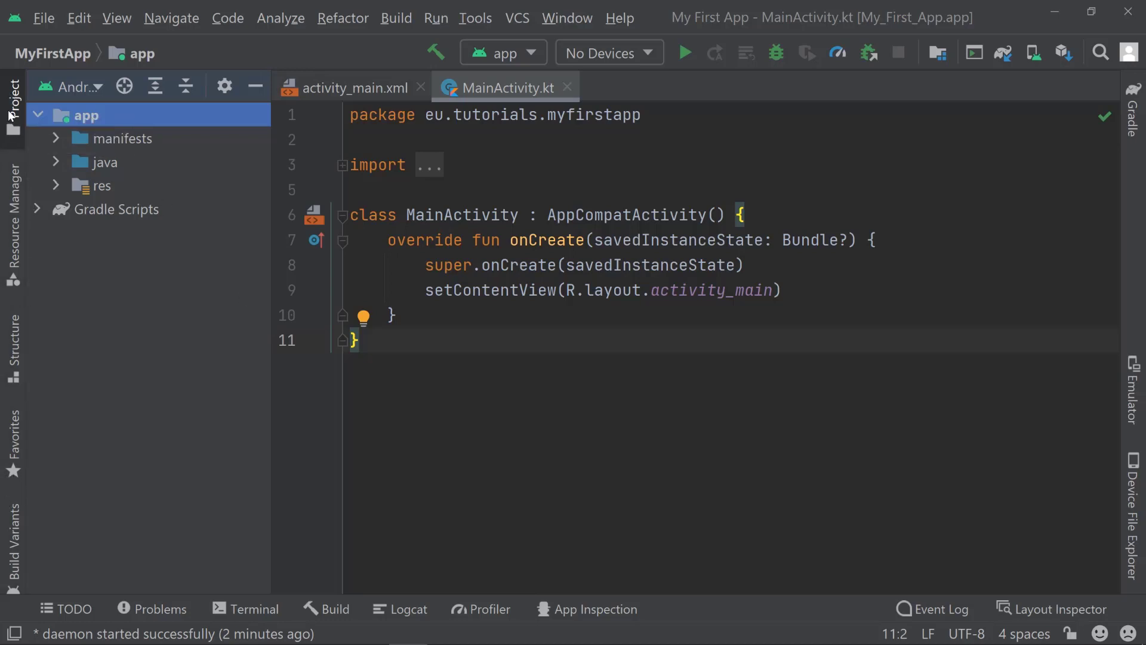
click(12, 95)
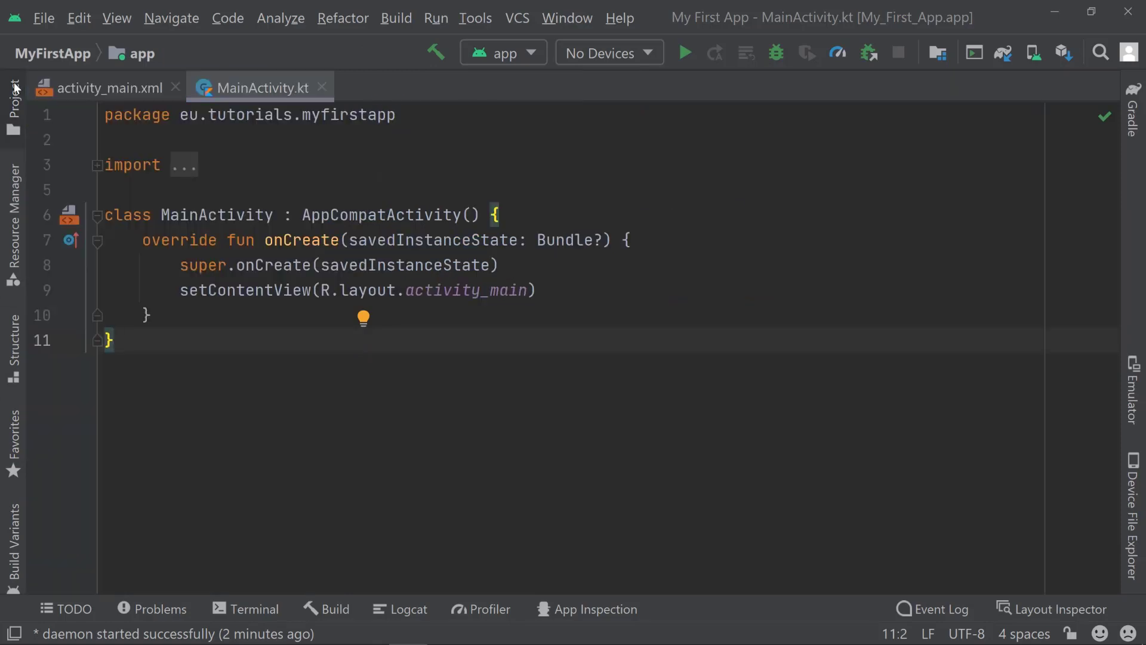
click(12, 95)
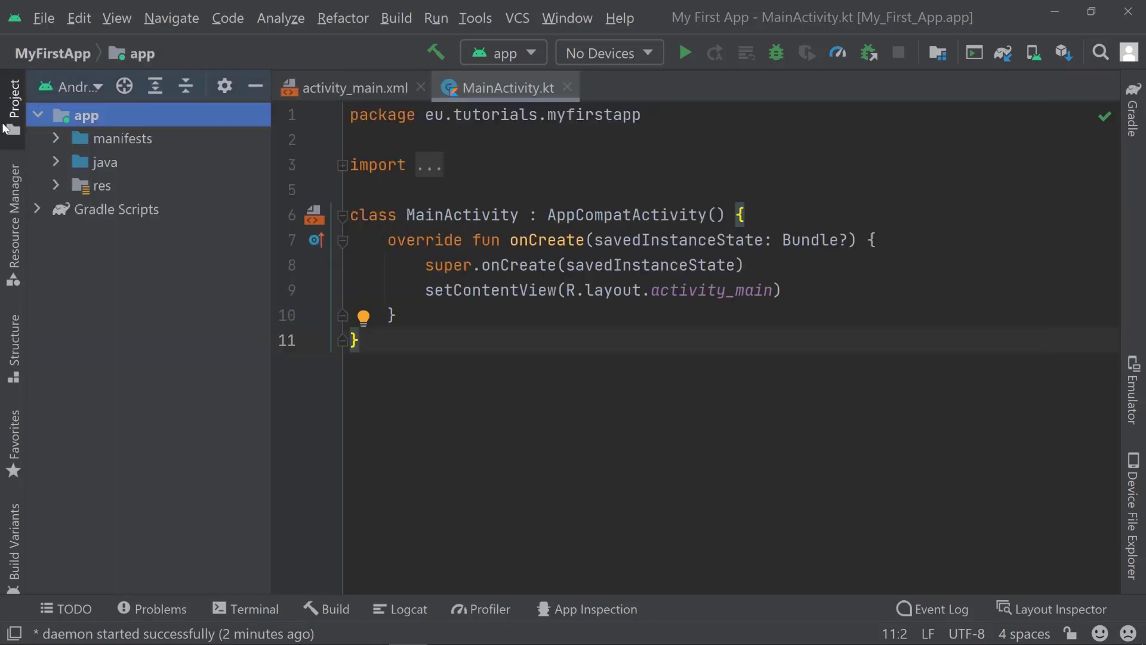
mouse_move(42, 123)
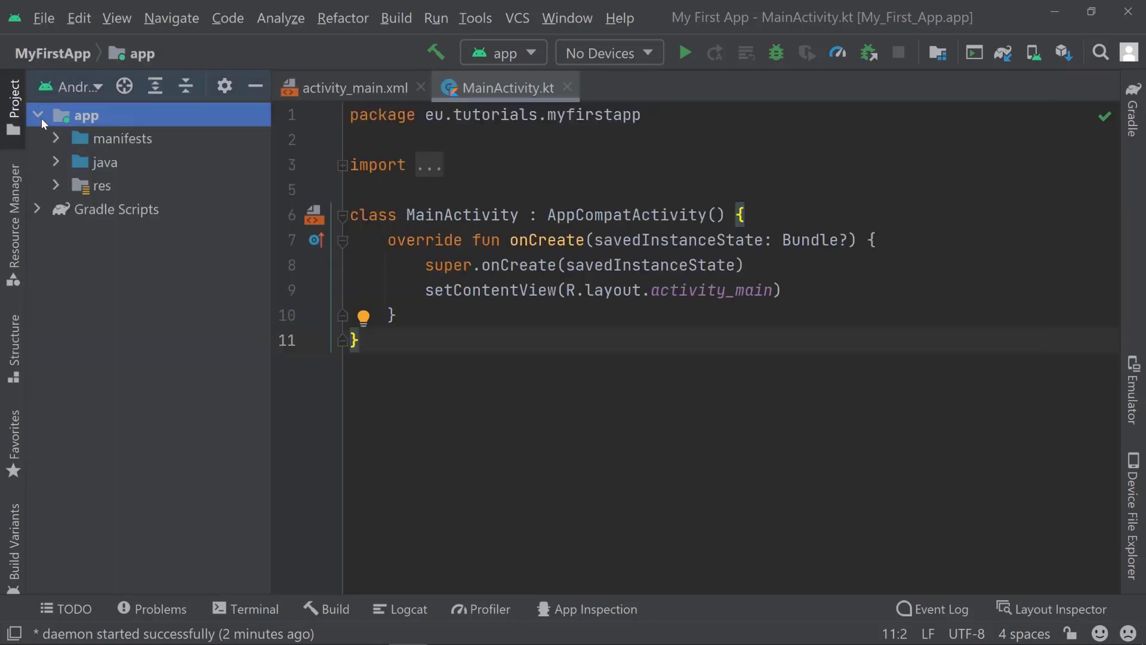
click(37, 114)
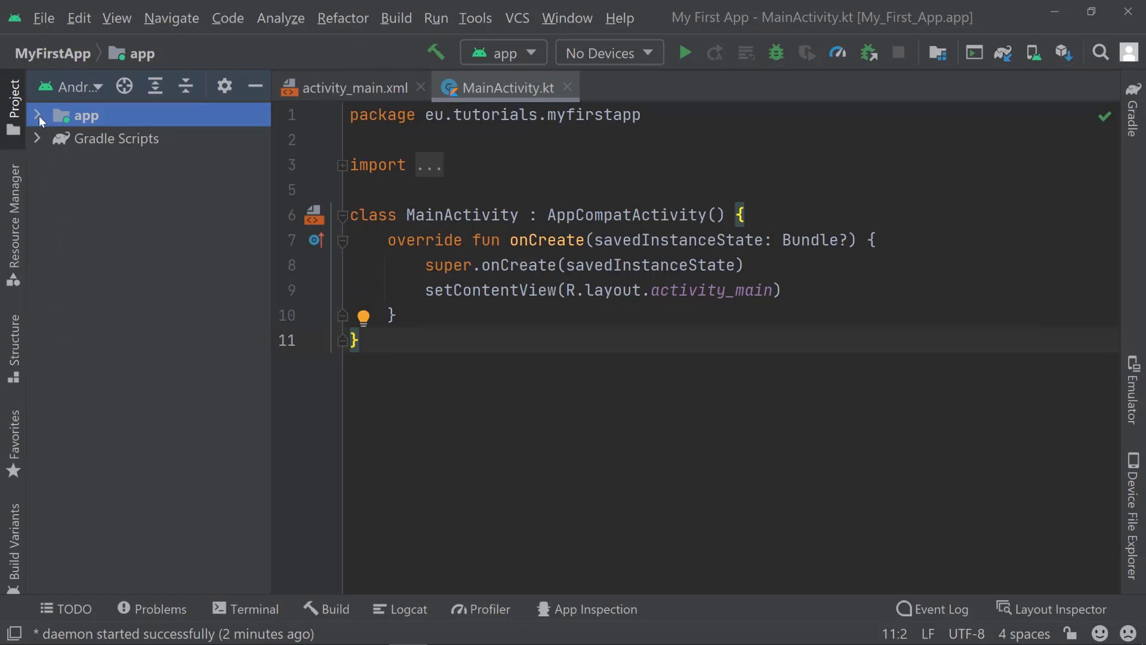
- Switch the project tree to Project view, expand its root, then return to Android view
click(69, 86)
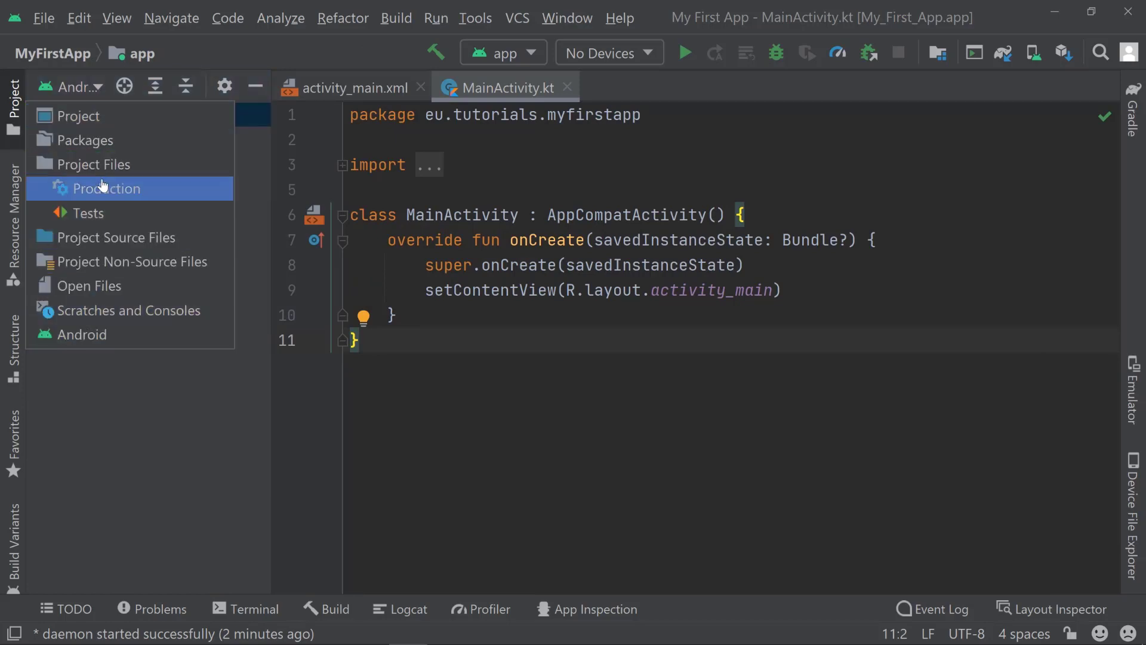
click(81, 335)
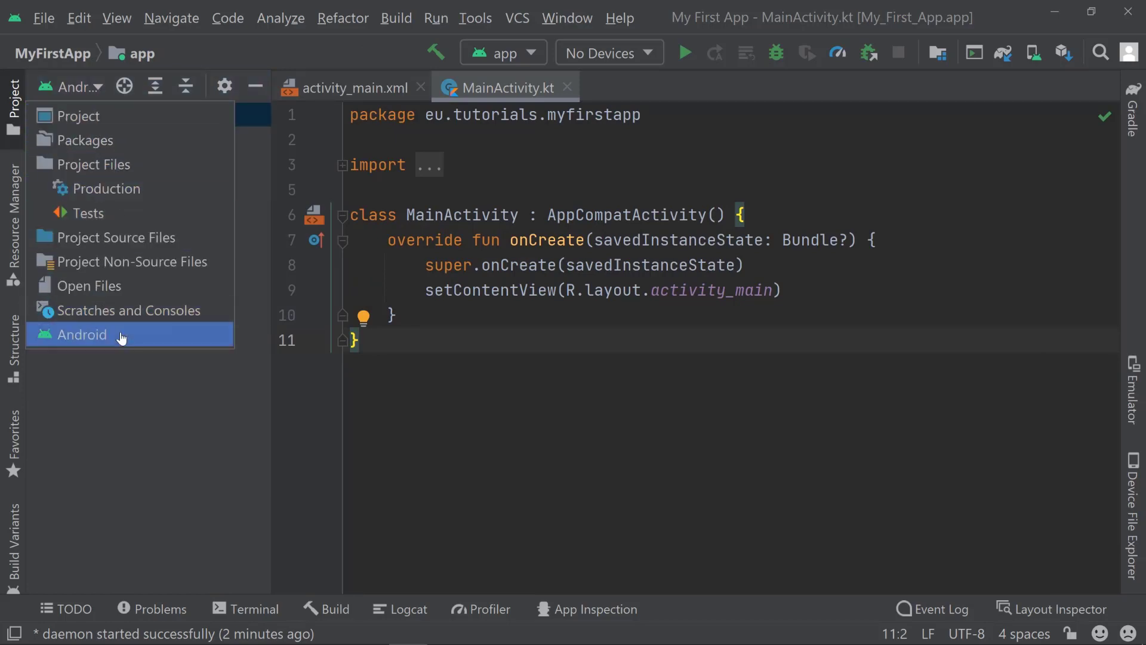
click(79, 115)
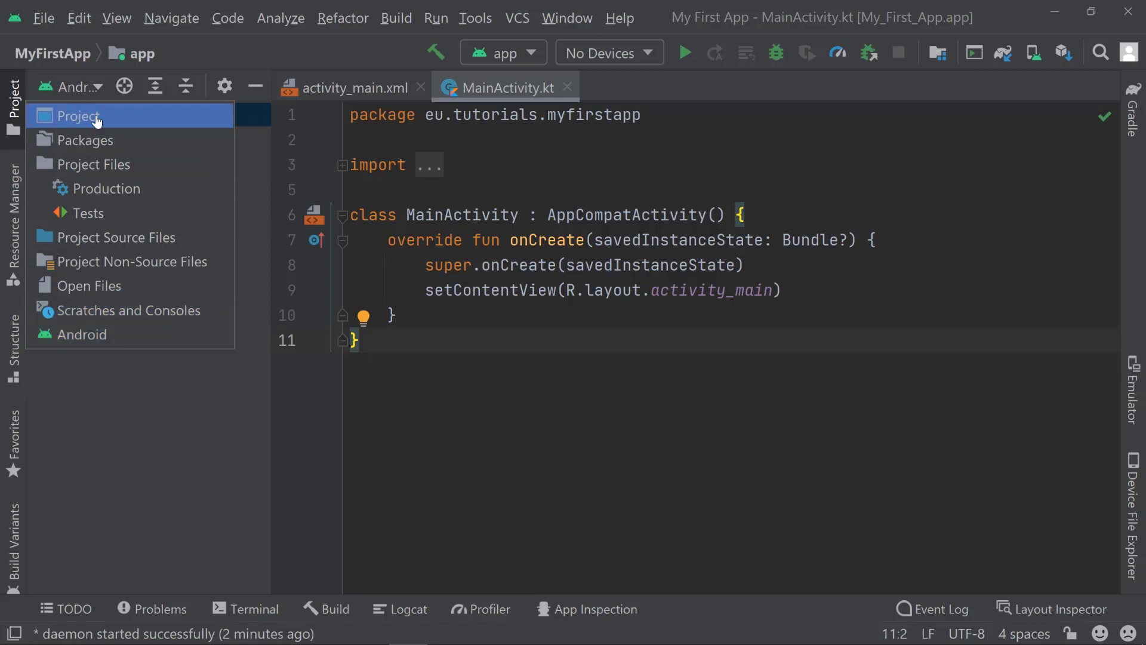
click(78, 115)
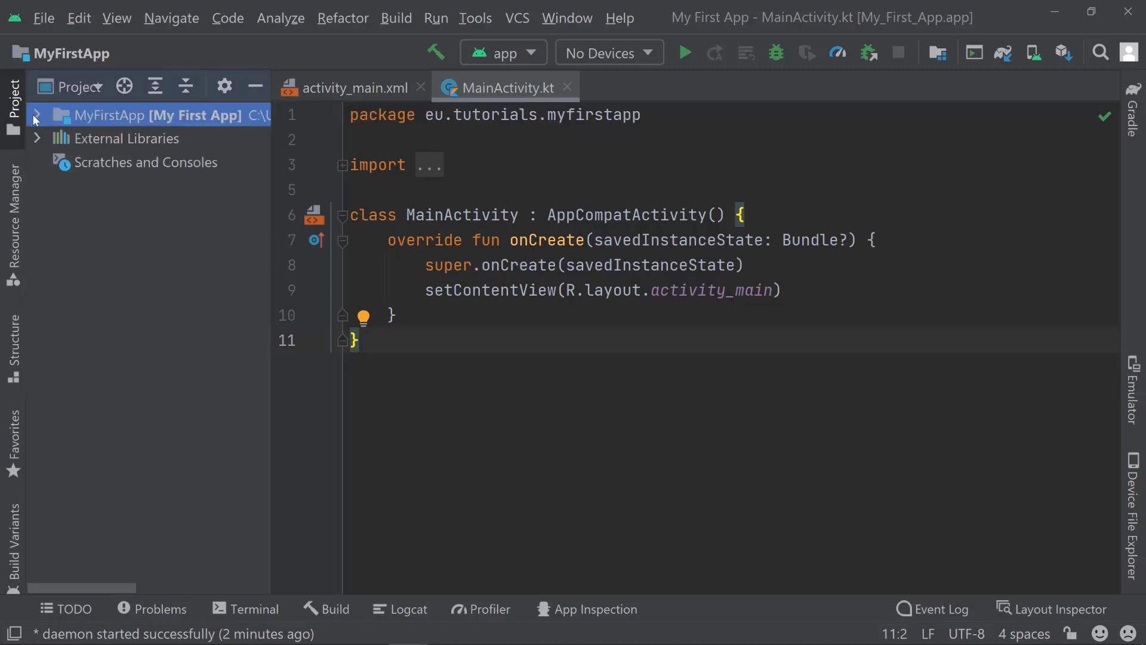
click(35, 115)
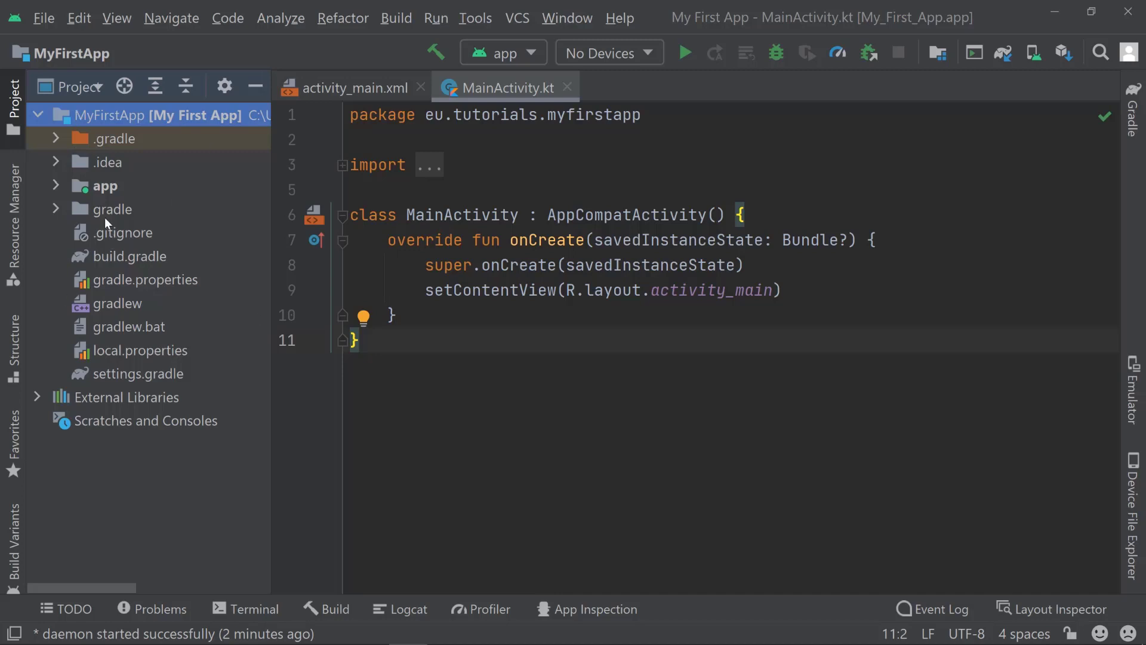
click(43, 114)
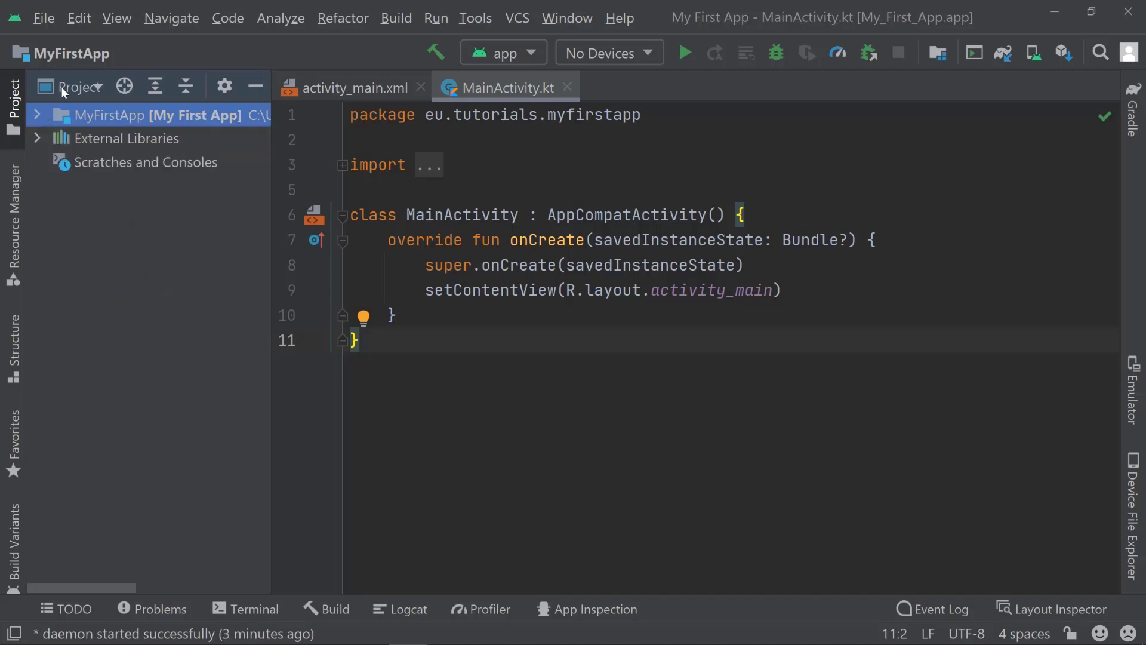
click(79, 87)
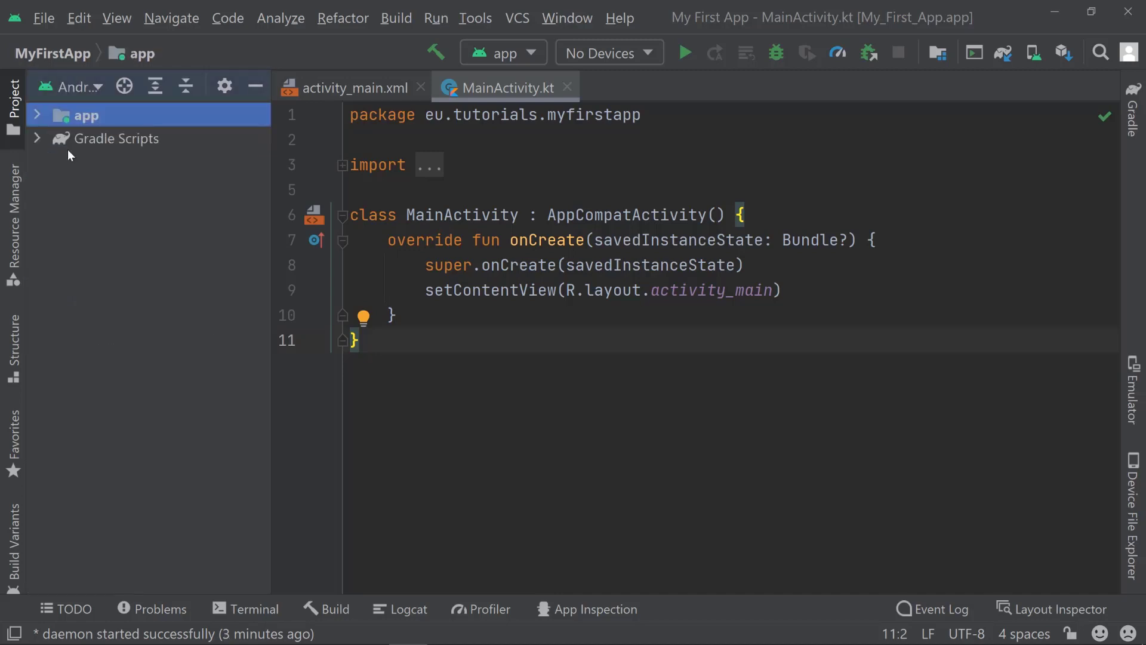
- Expand app > java packages, collapse the test packages, and select MainActivity
click(36, 114)
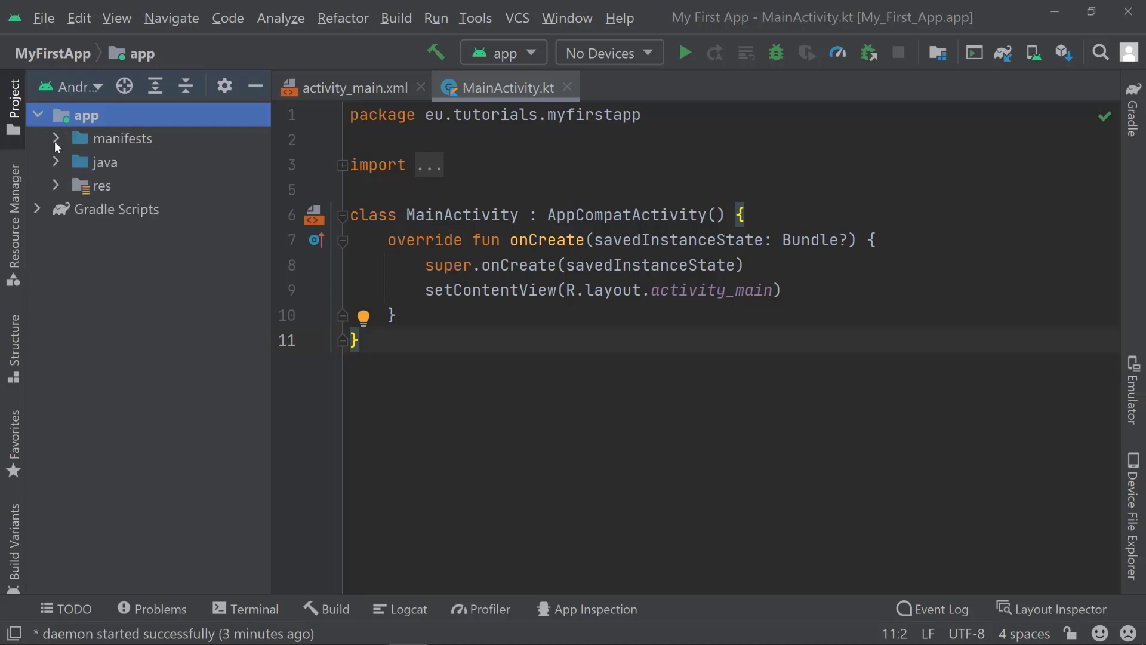
click(56, 162)
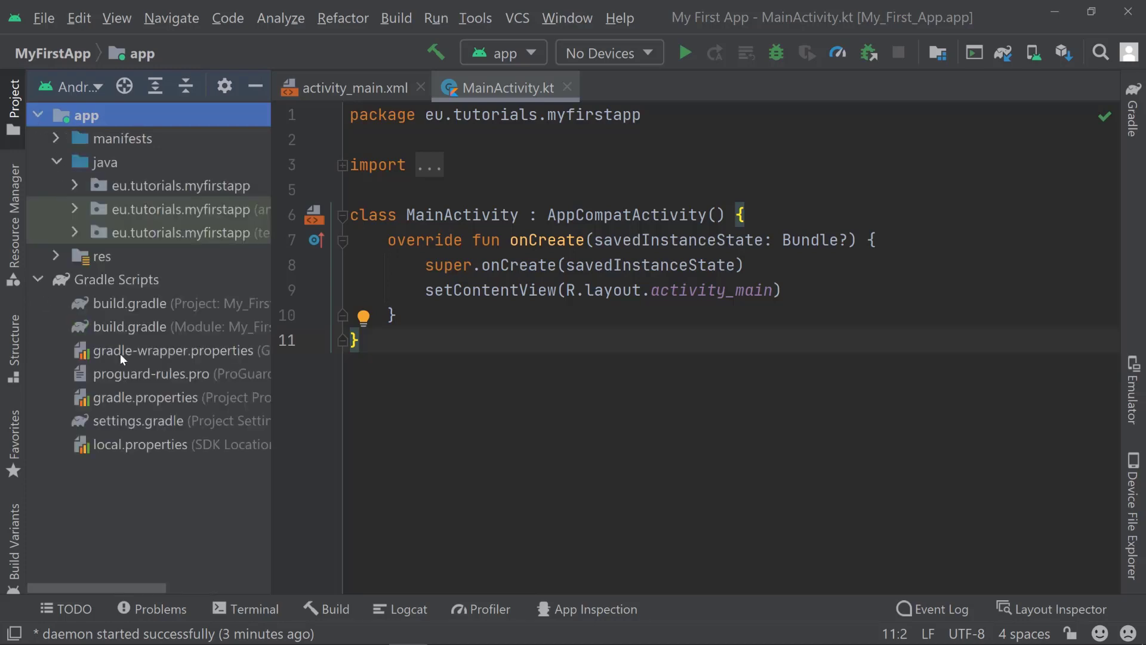
click(73, 185)
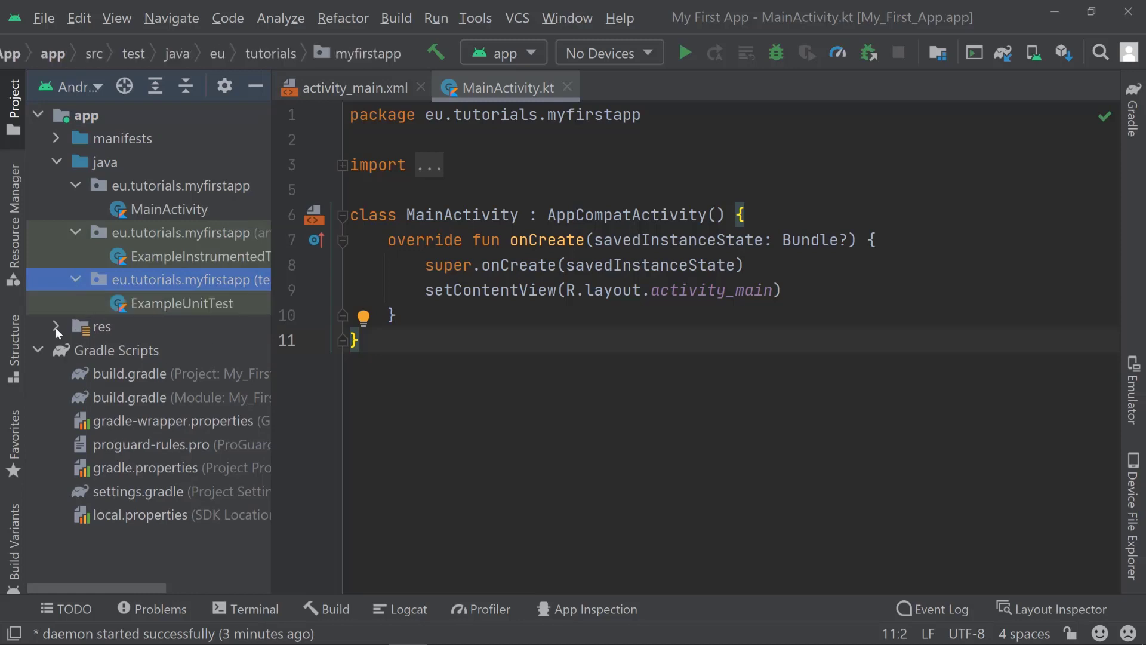
mouse_move(82, 271)
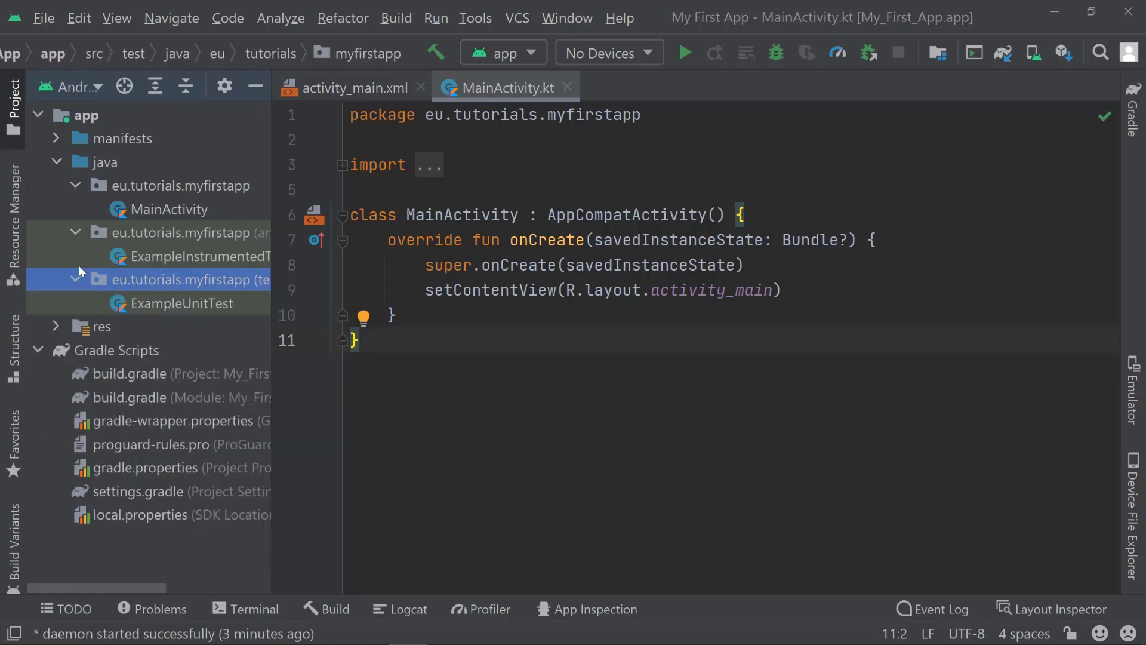
click(75, 279)
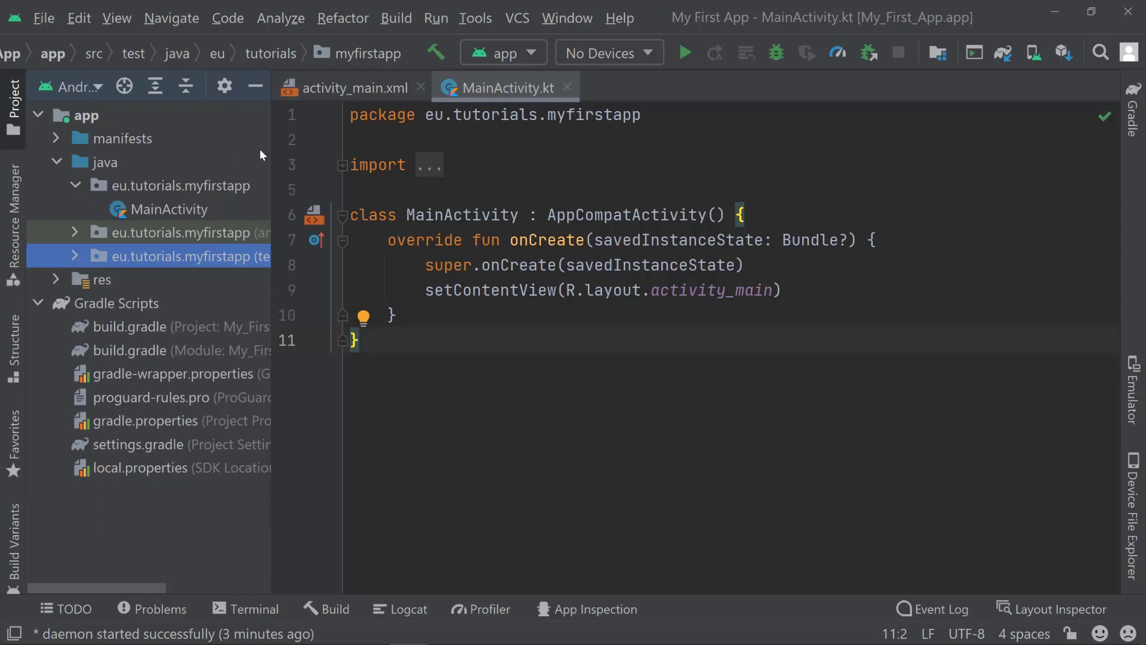
mouse_move(191, 167)
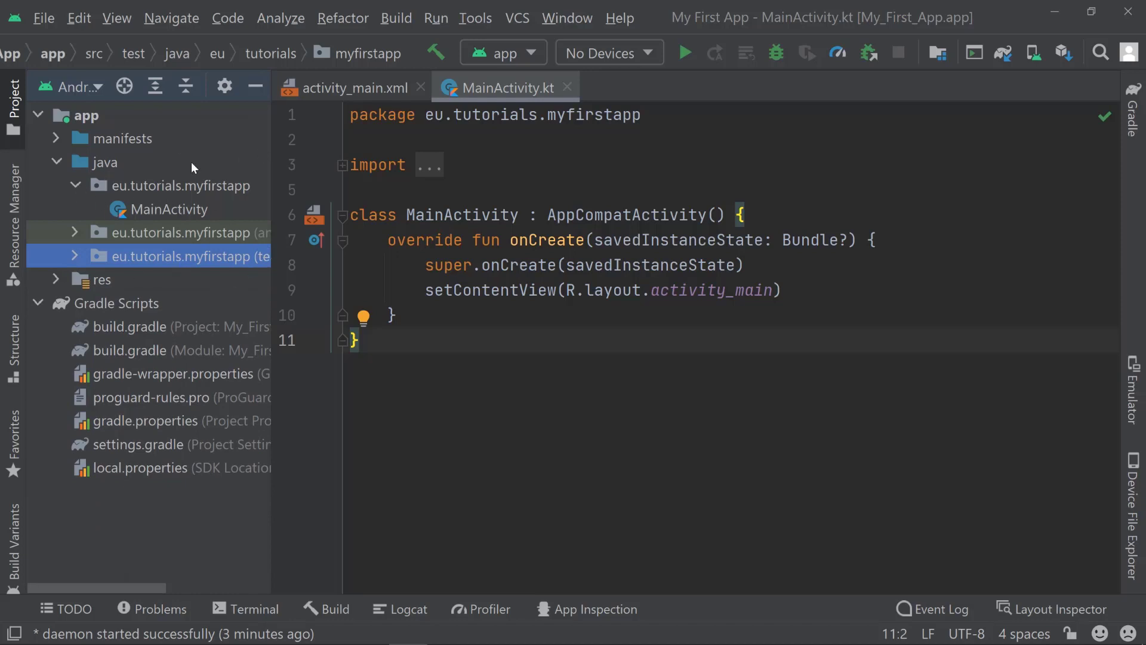
mouse_move(183, 181)
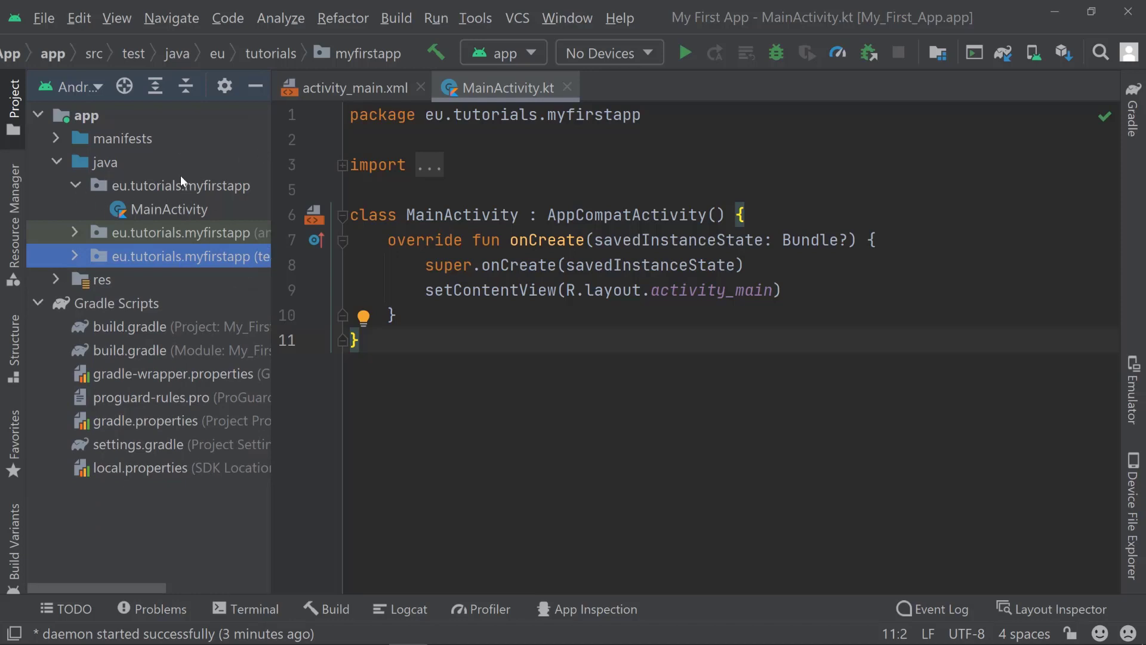
mouse_move(144, 205)
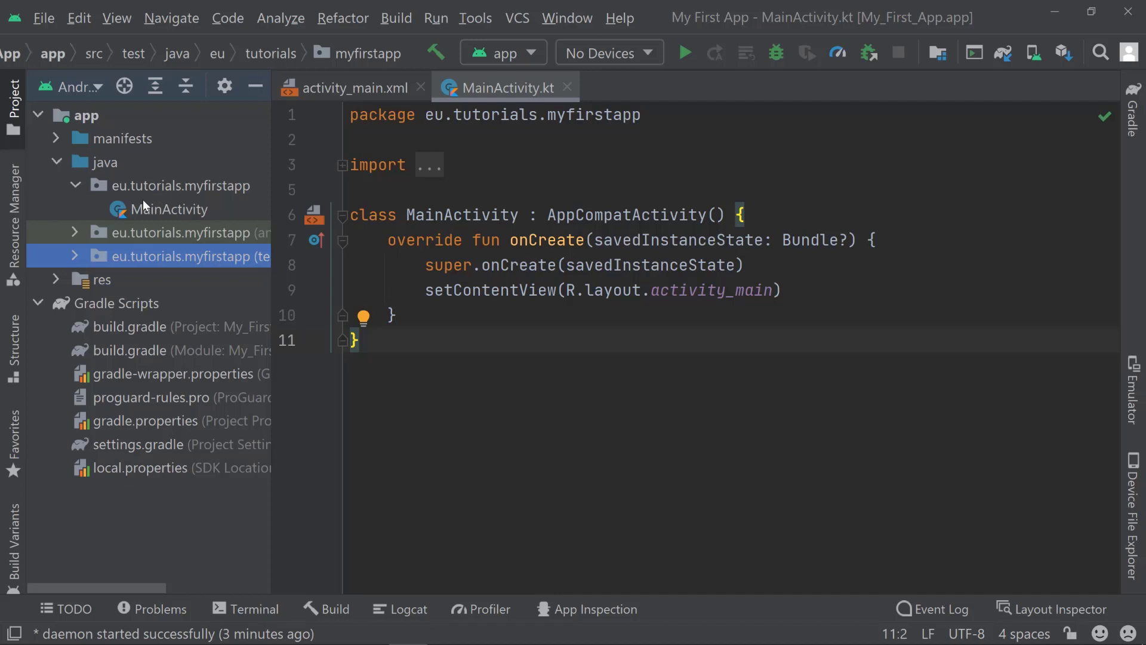
click(174, 209)
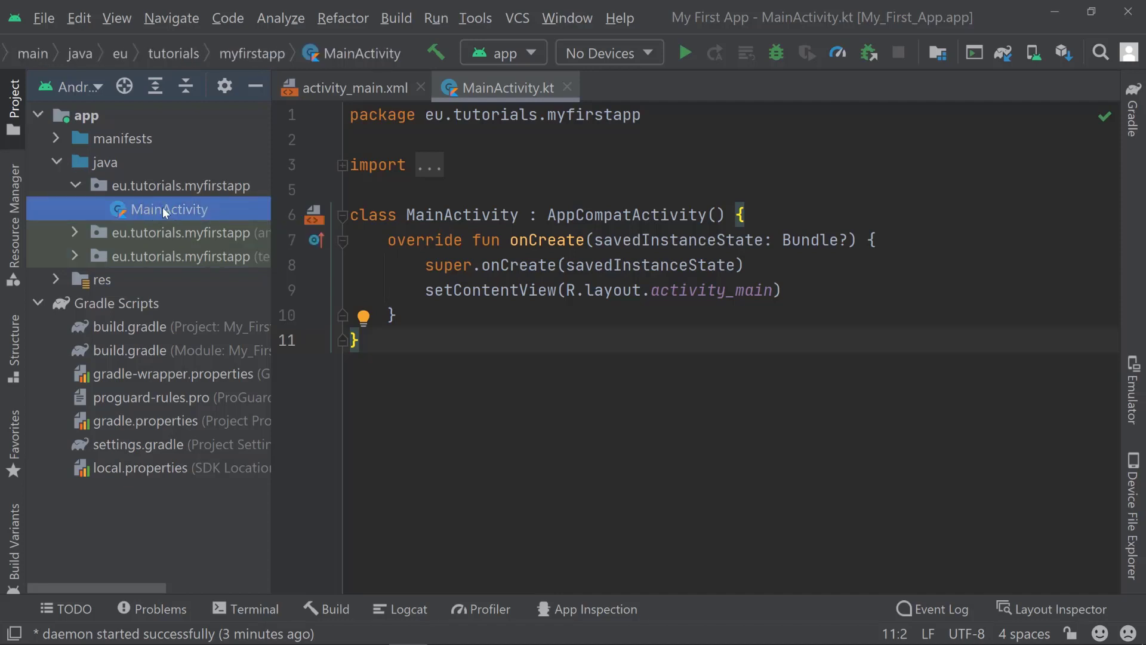
mouse_move(384, 339)
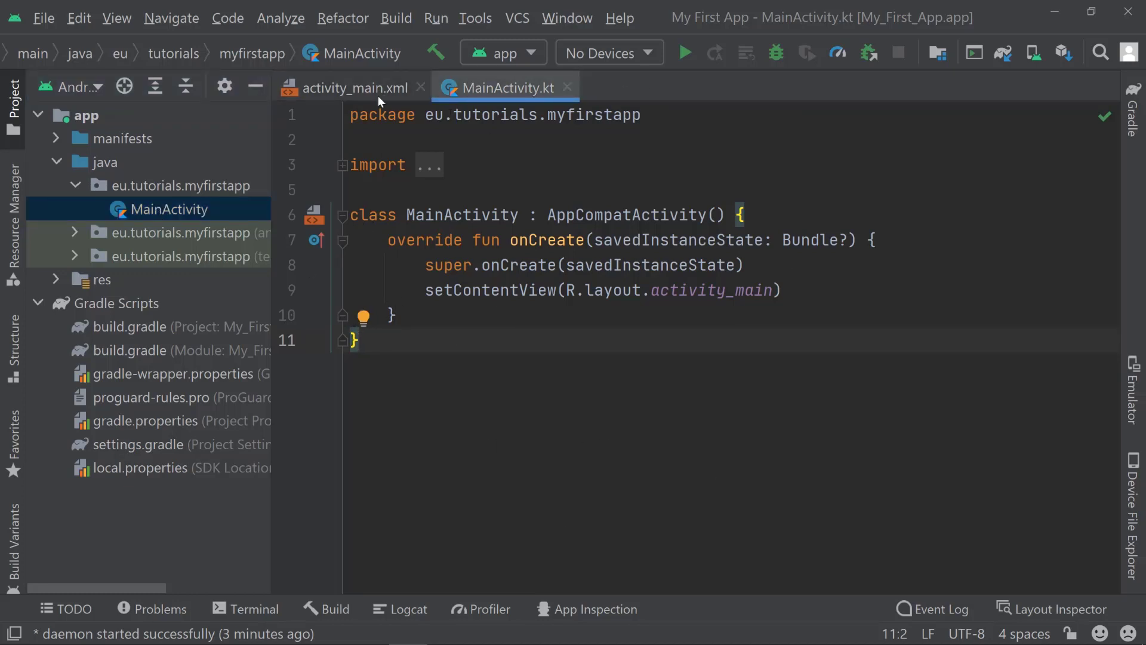
- Select all MainActivity code, glance at activity_main.xml, and return with the selection cleared
key(ctrl+a)
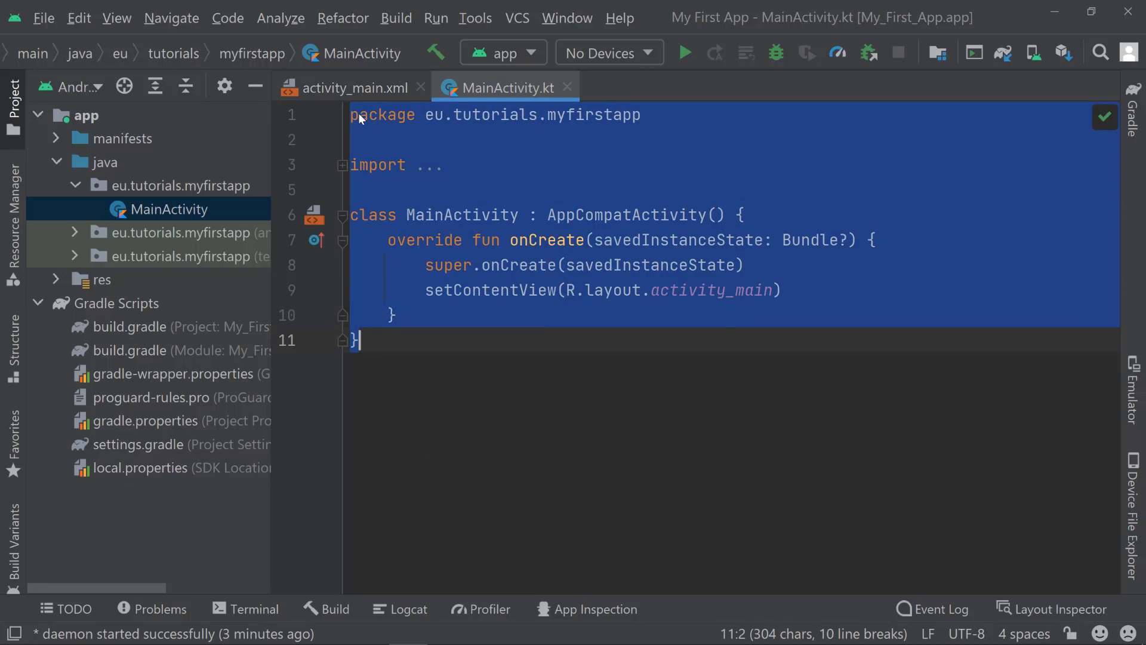
click(353, 88)
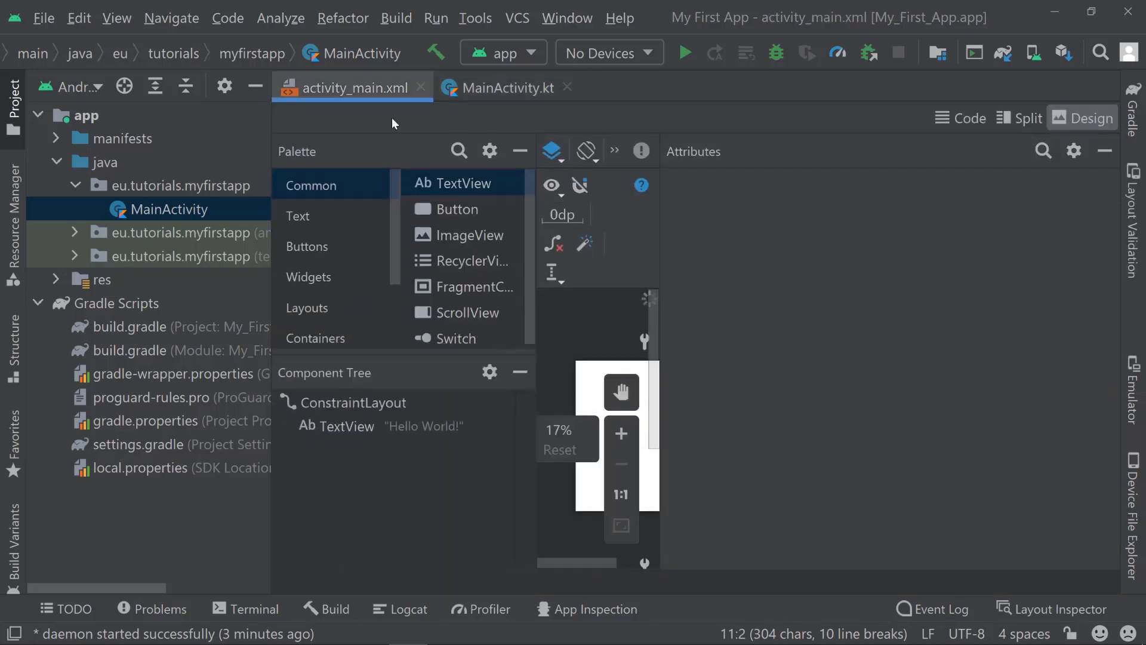
click(169, 209)
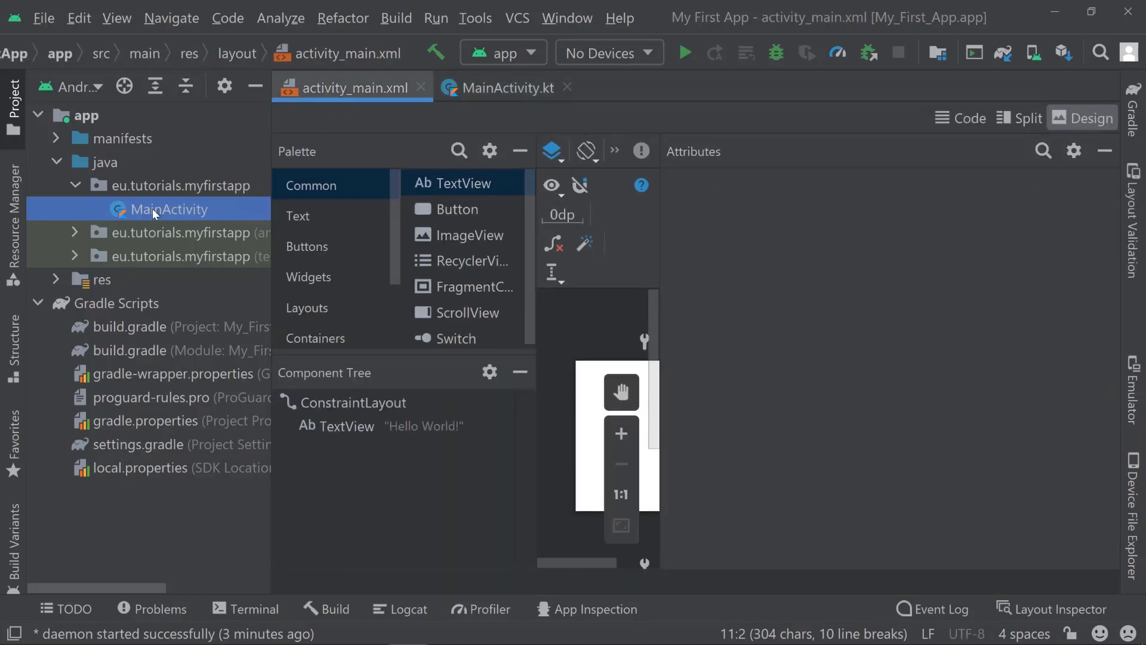
click(505, 88)
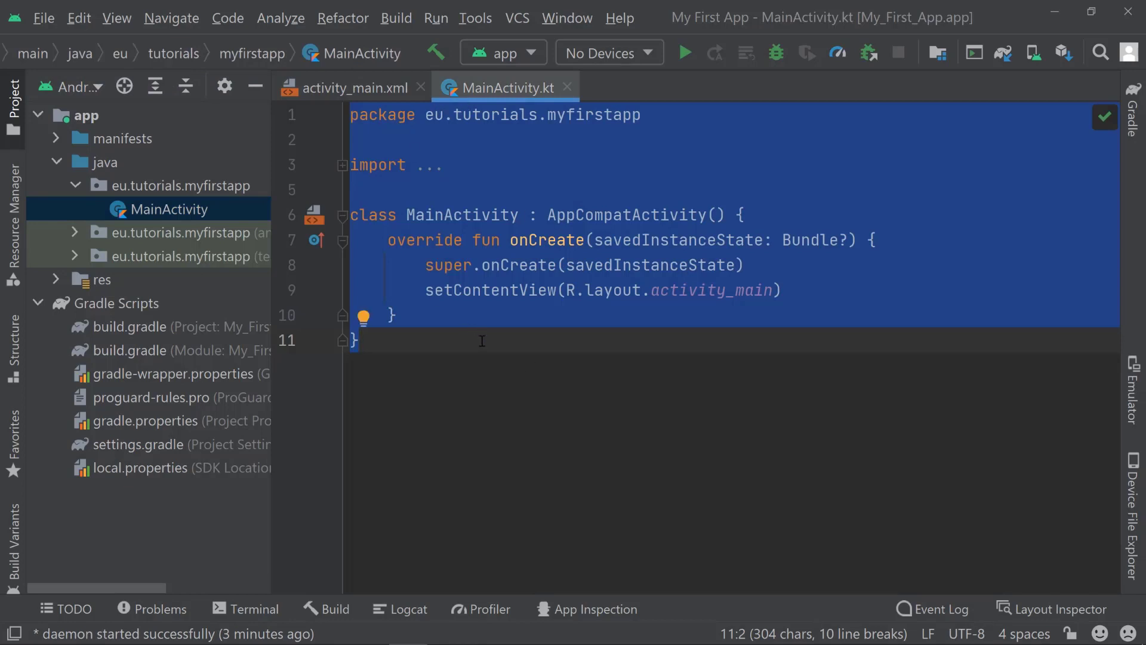
click(351, 121)
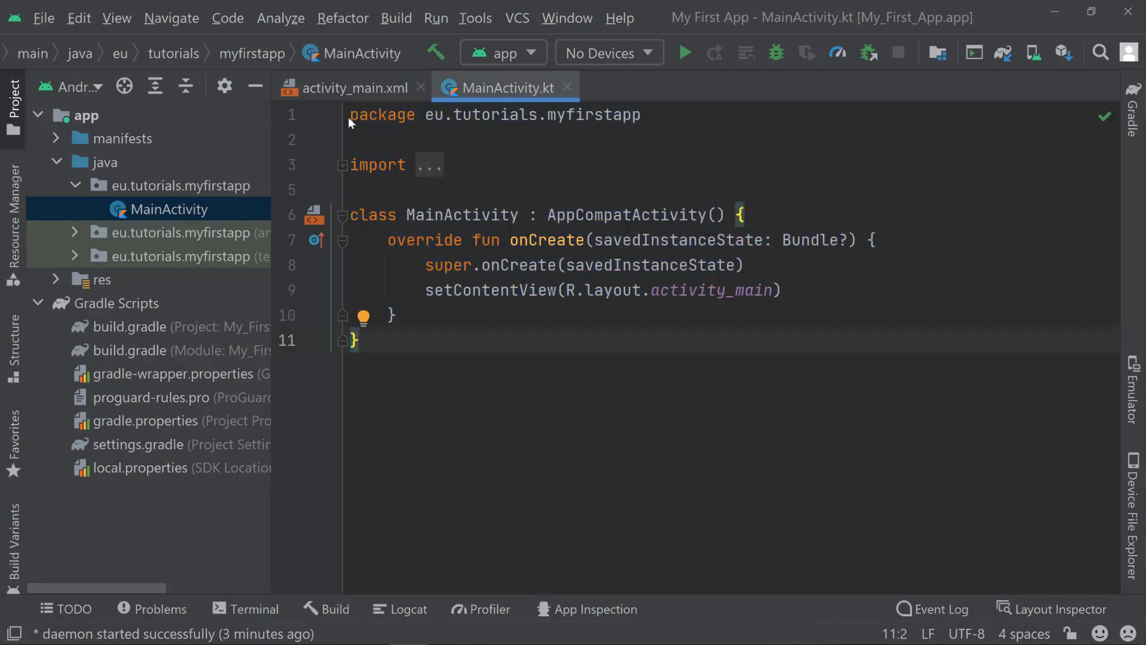
key(ctrl+a)
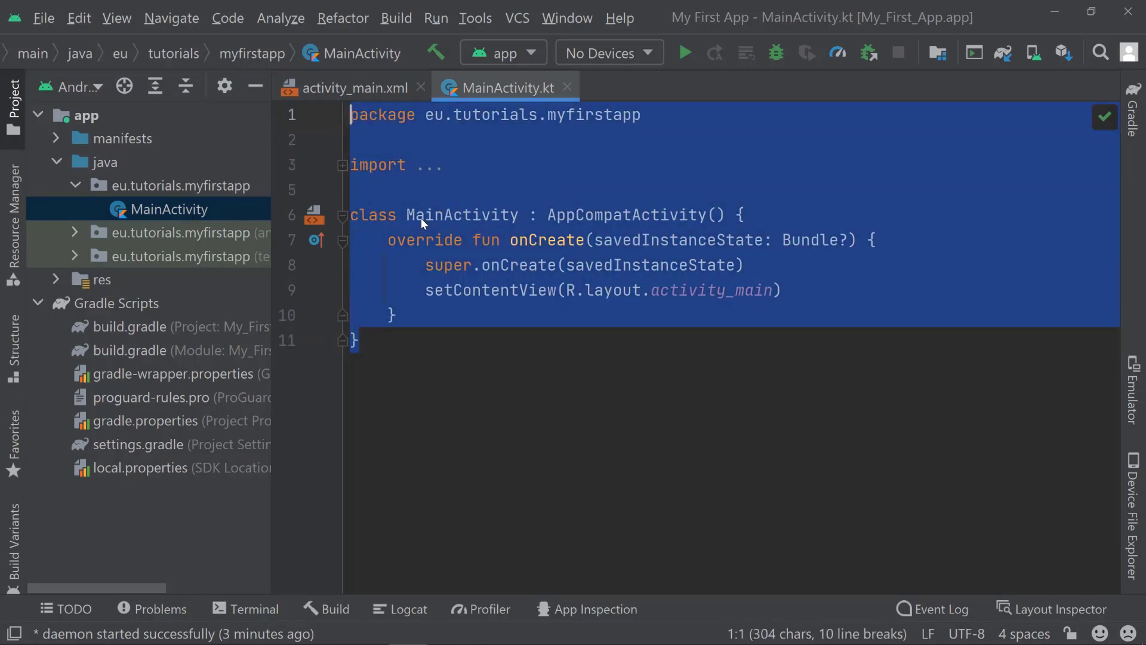
click(392, 315)
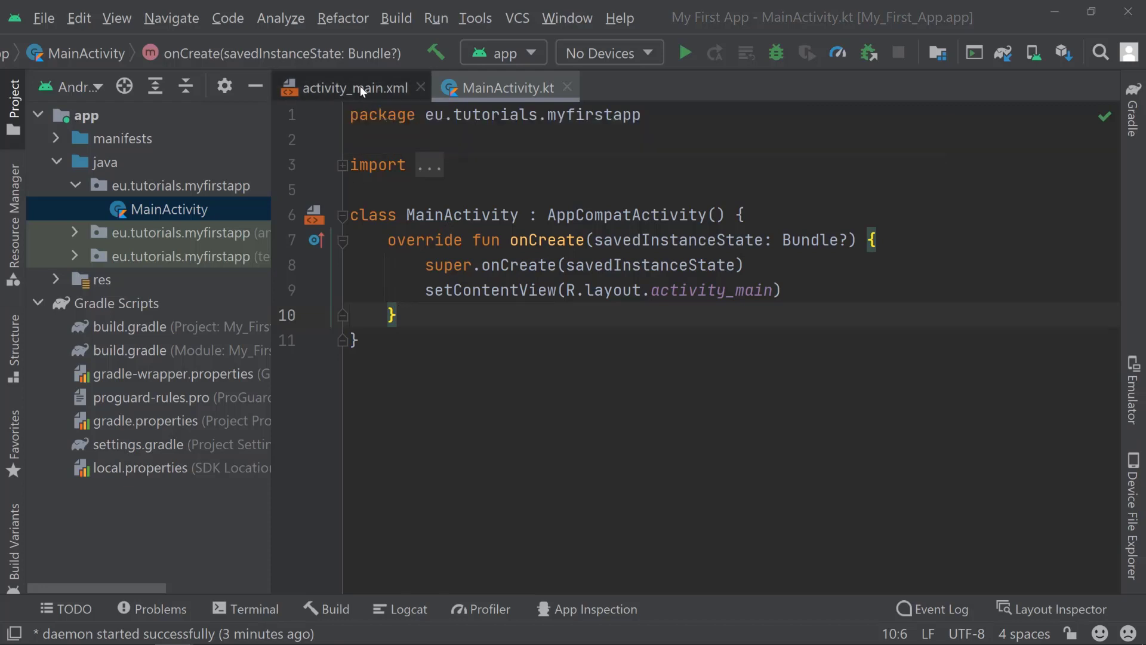
mouse_move(351, 88)
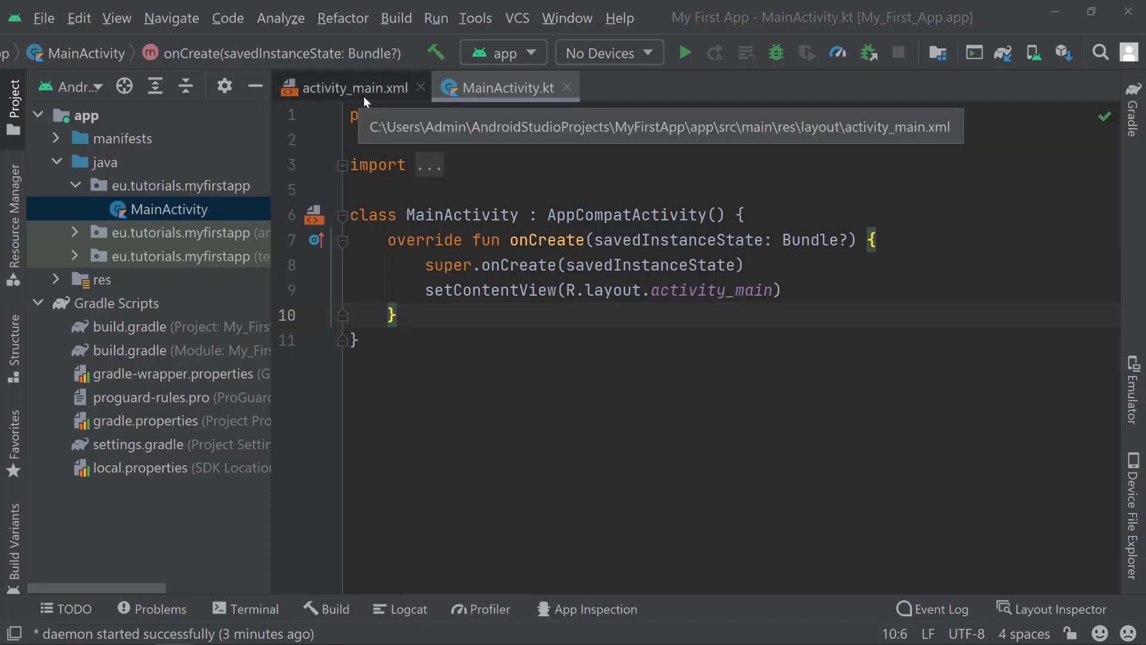
mouse_move(371, 104)
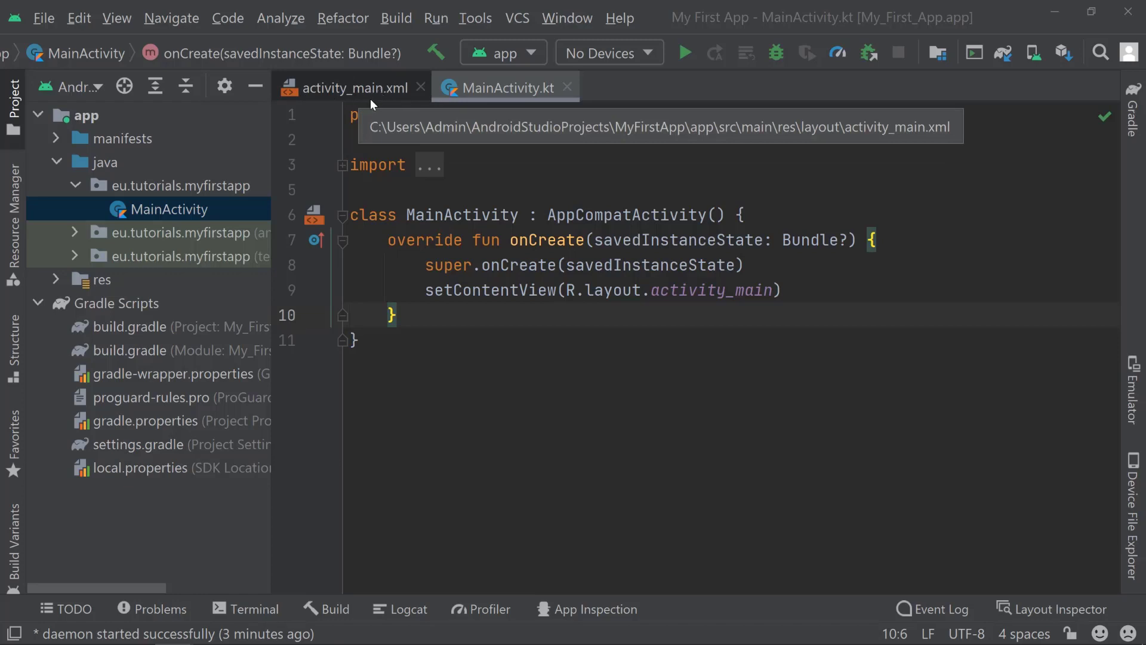
- Preview activity_main.xml, narrowing the palette and zooming in and out, then return to MainActivity.kt
click(346, 88)
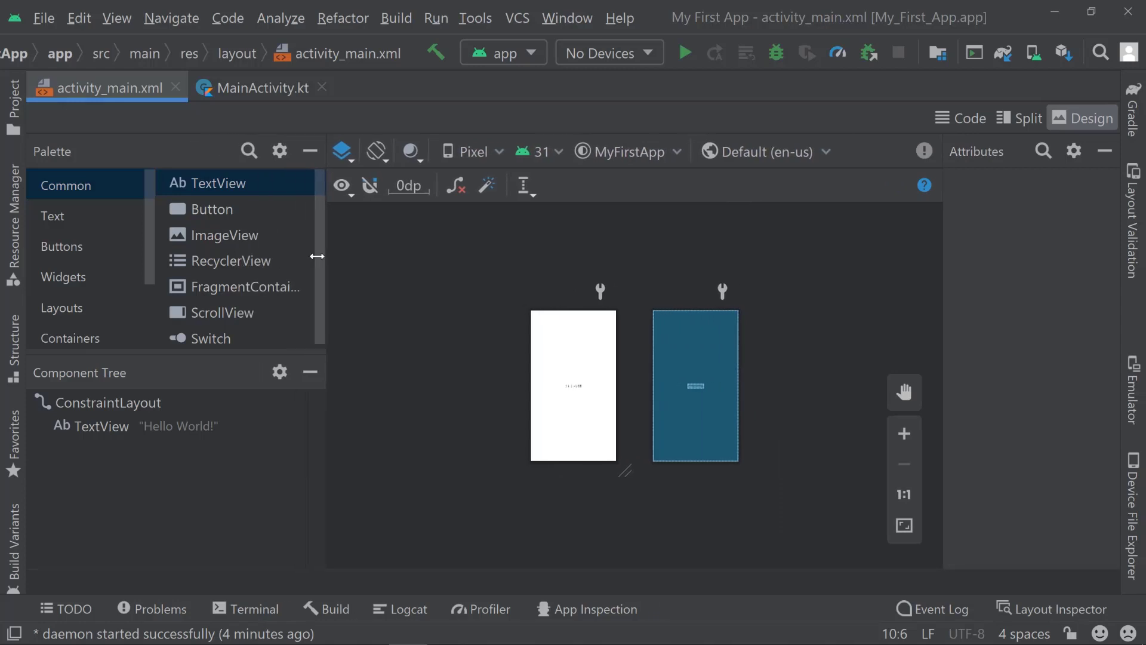
drag(318, 256, 298, 256)
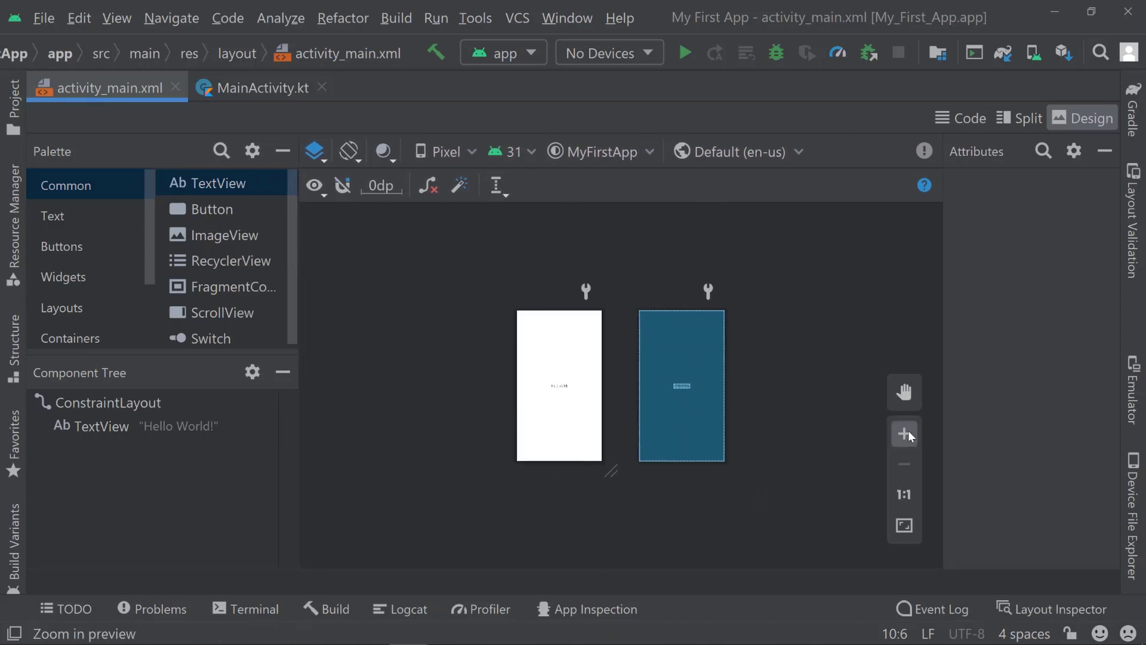
click(904, 433)
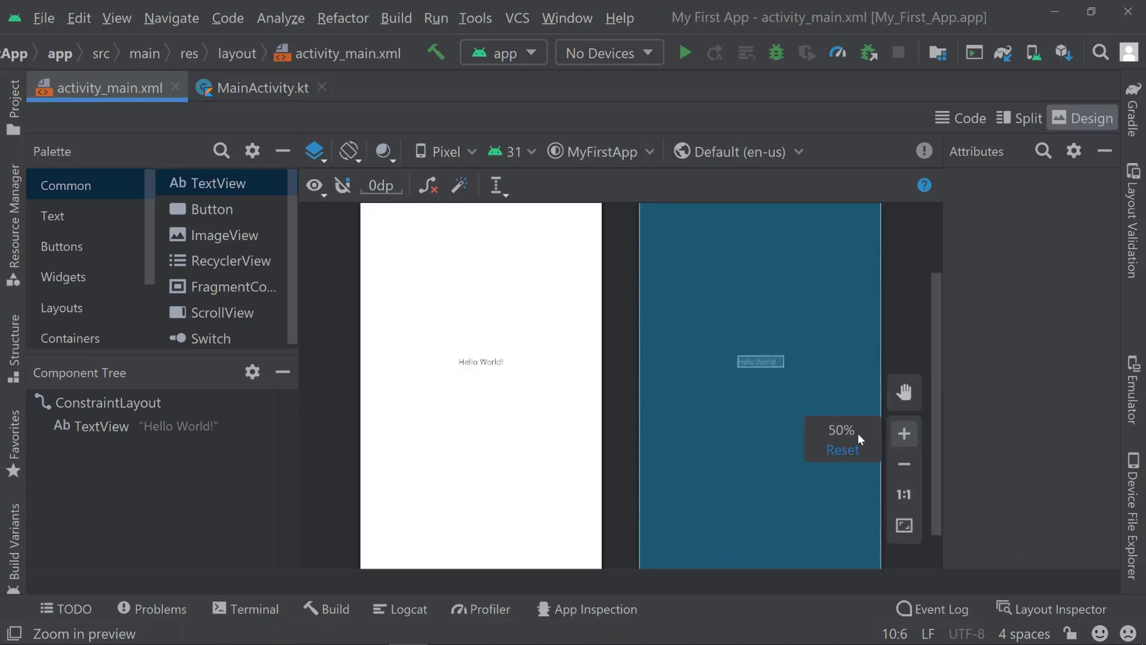
click(904, 433)
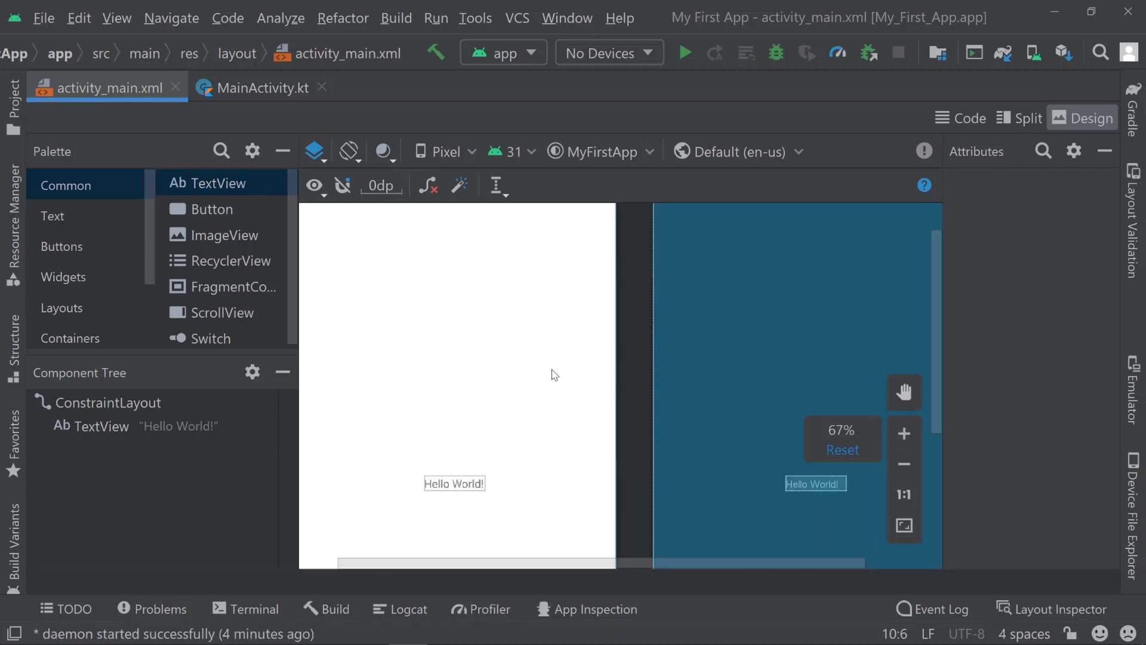
click(903, 464)
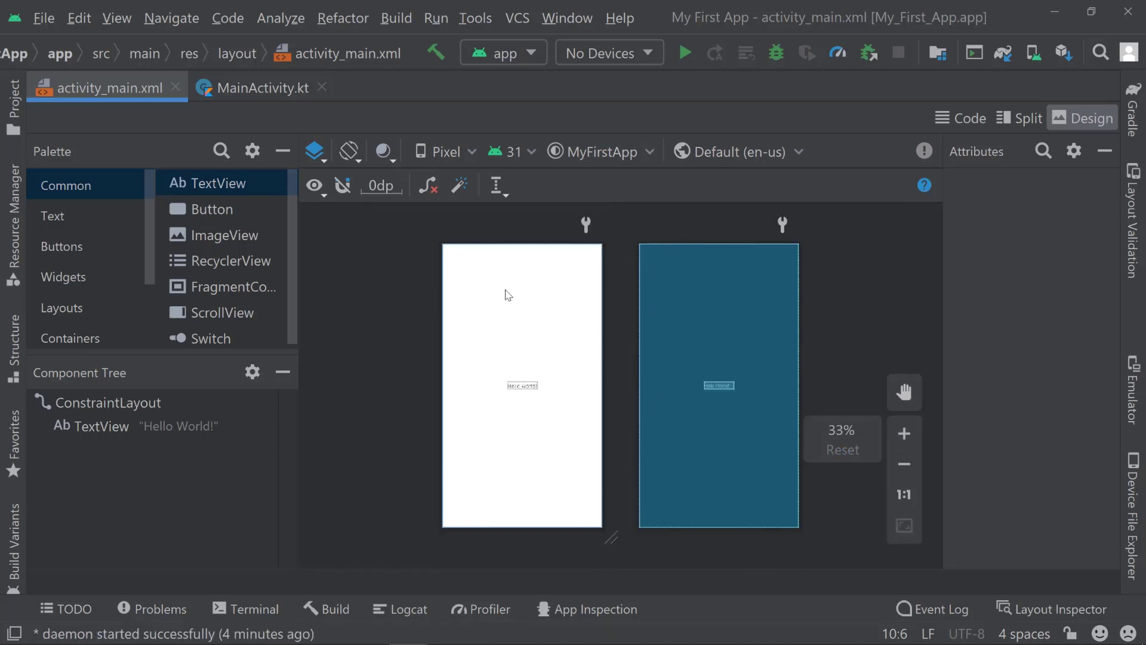
click(522, 385)
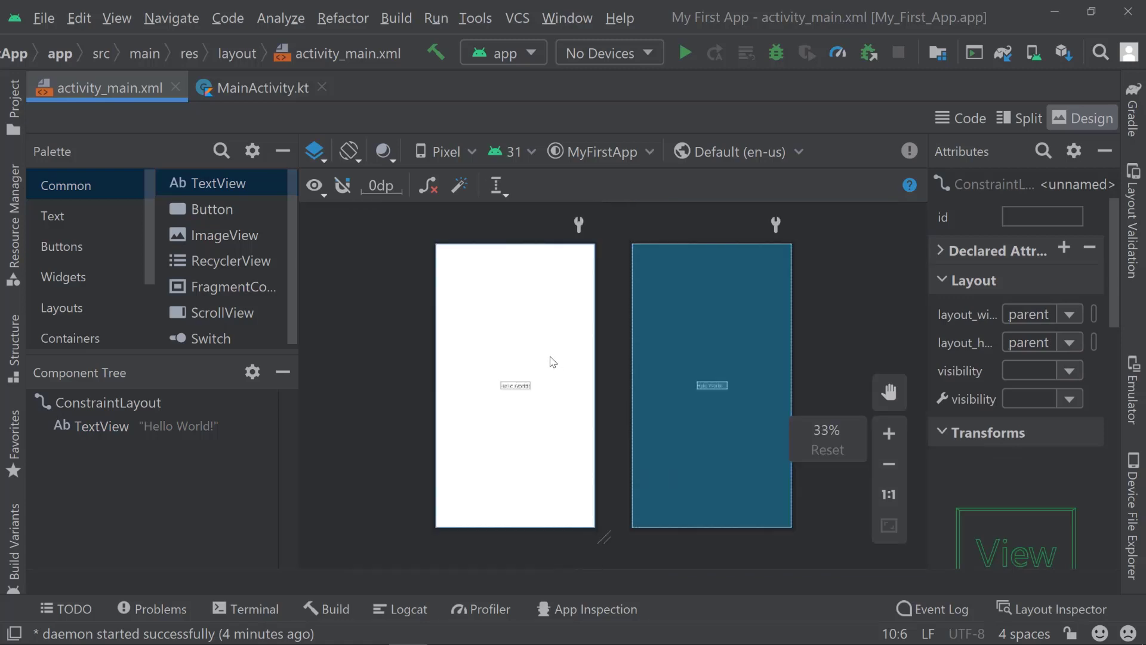
mouse_move(317, 322)
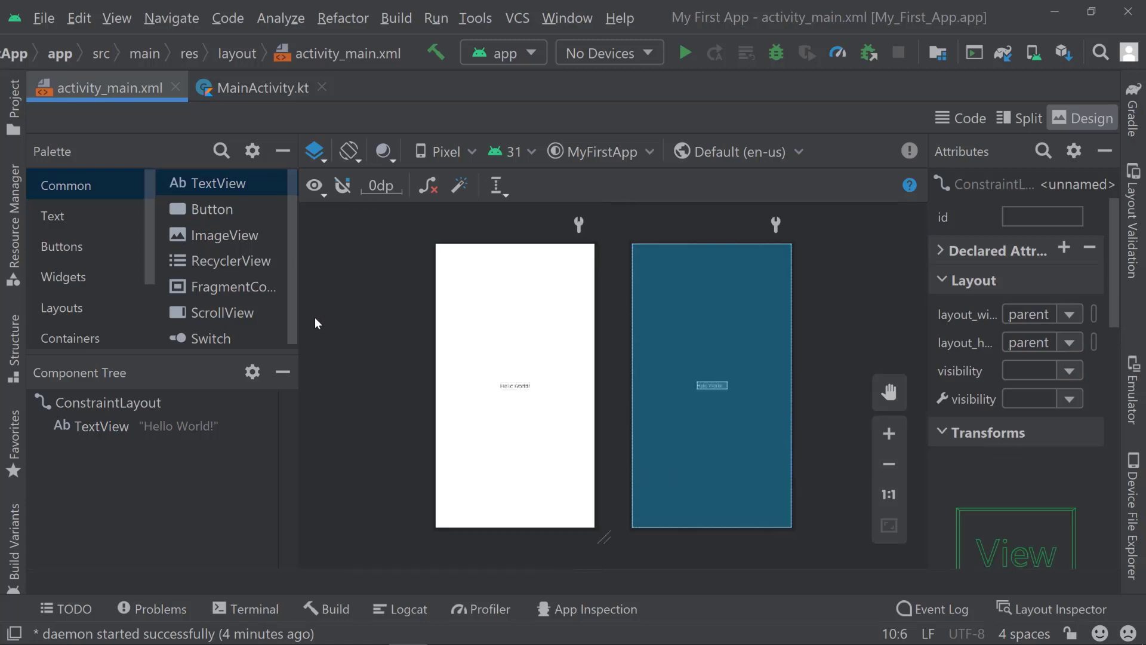
mouse_move(419, 251)
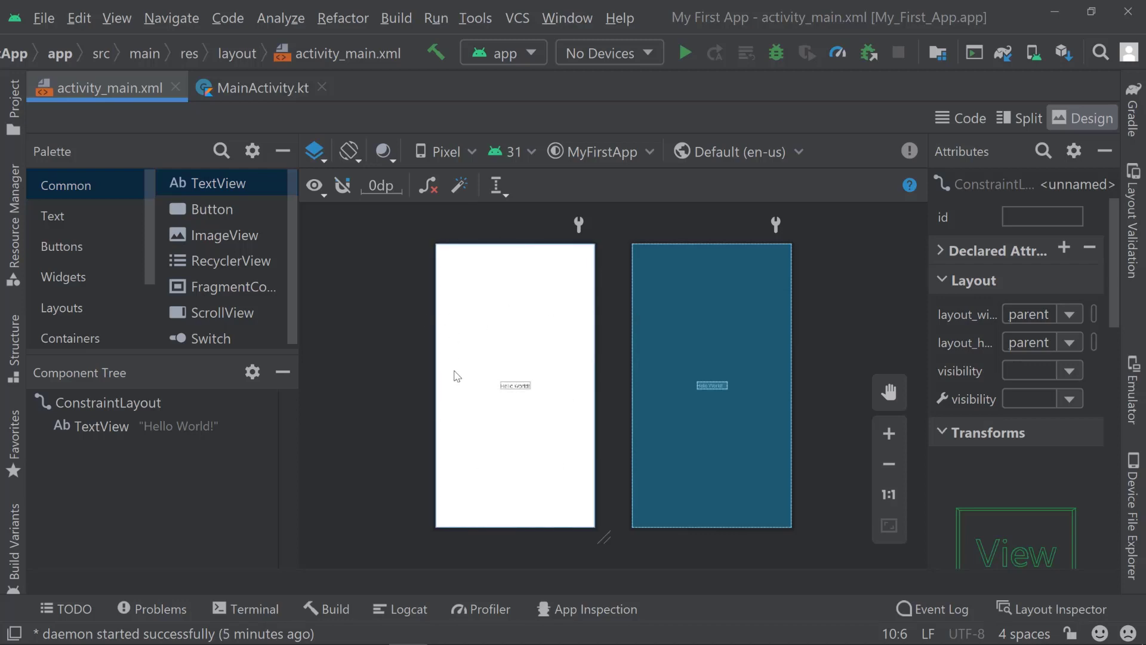
click(260, 88)
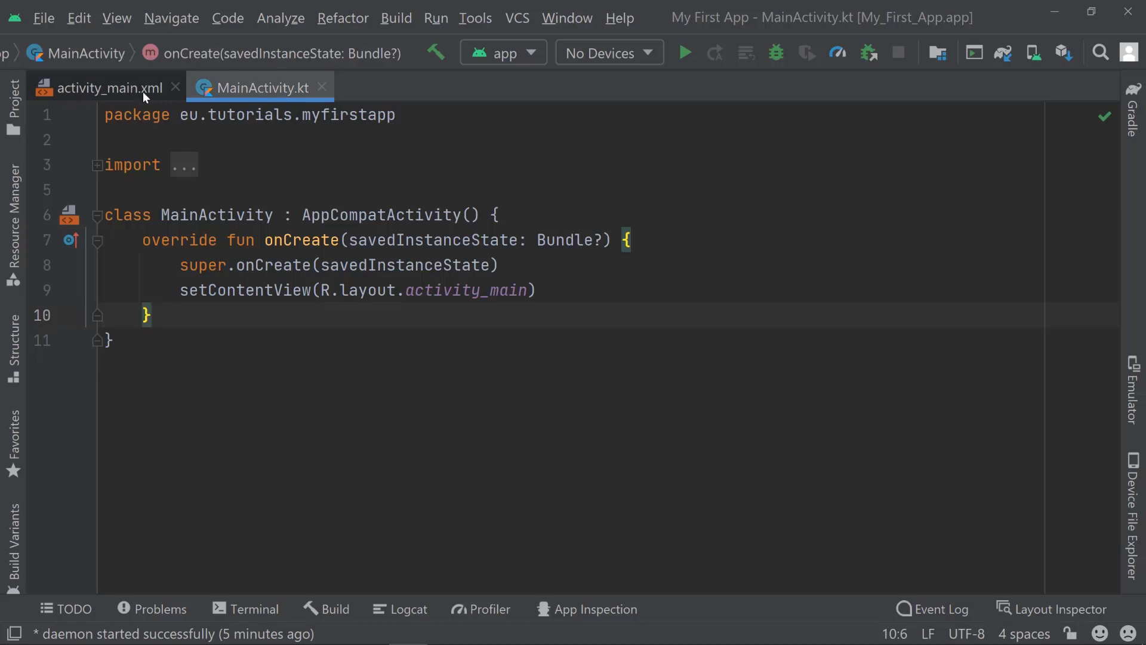
mouse_move(79, 107)
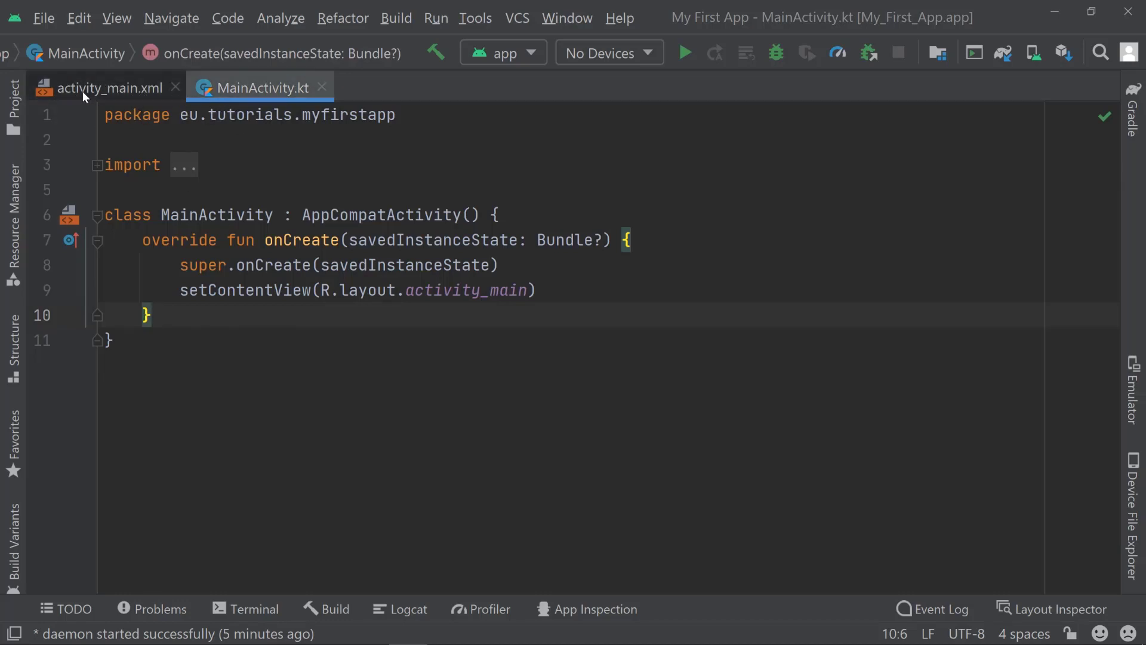
- Toggle the layout and code tabs, highlight activity_main in setContentView, then view the layout
click(106, 88)
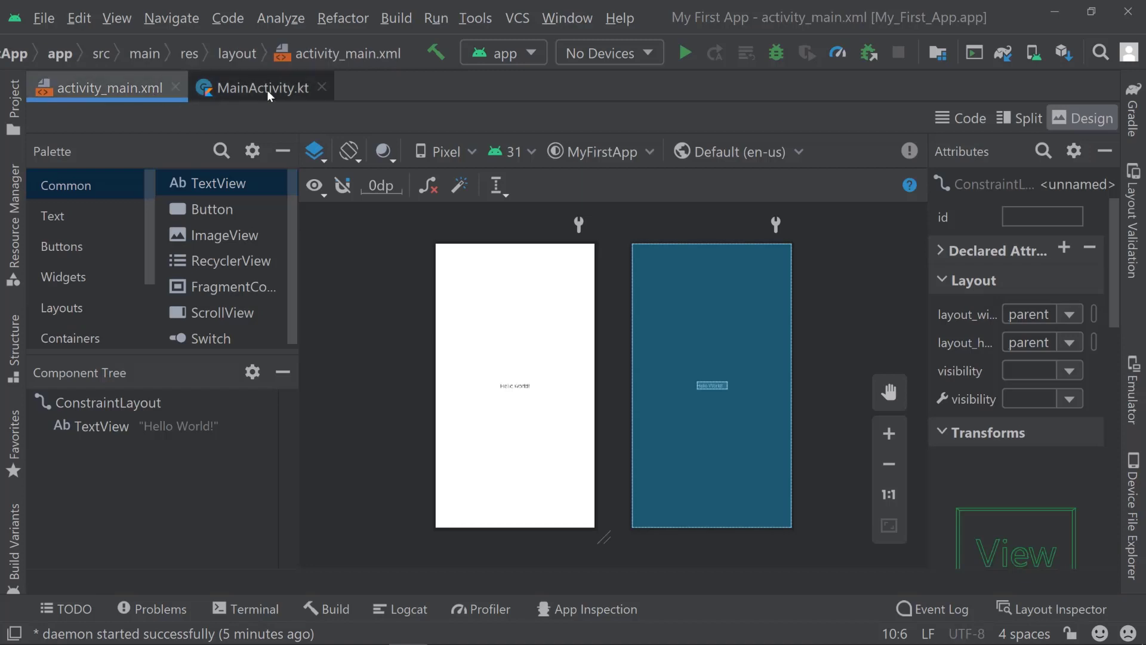
mouse_move(270, 233)
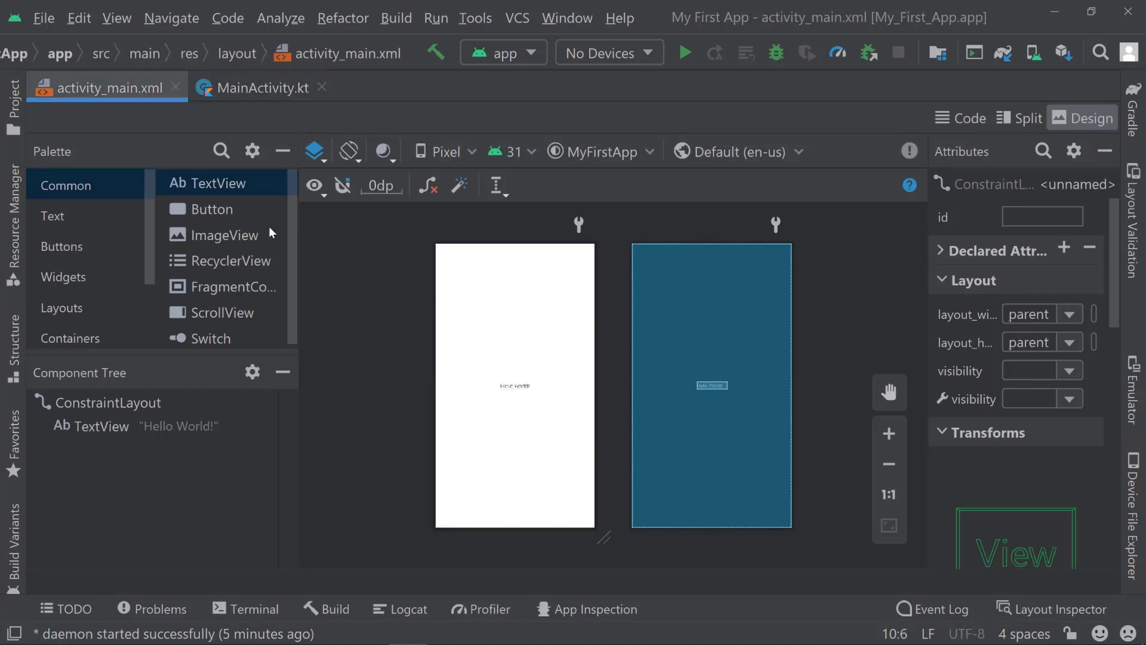
click(260, 88)
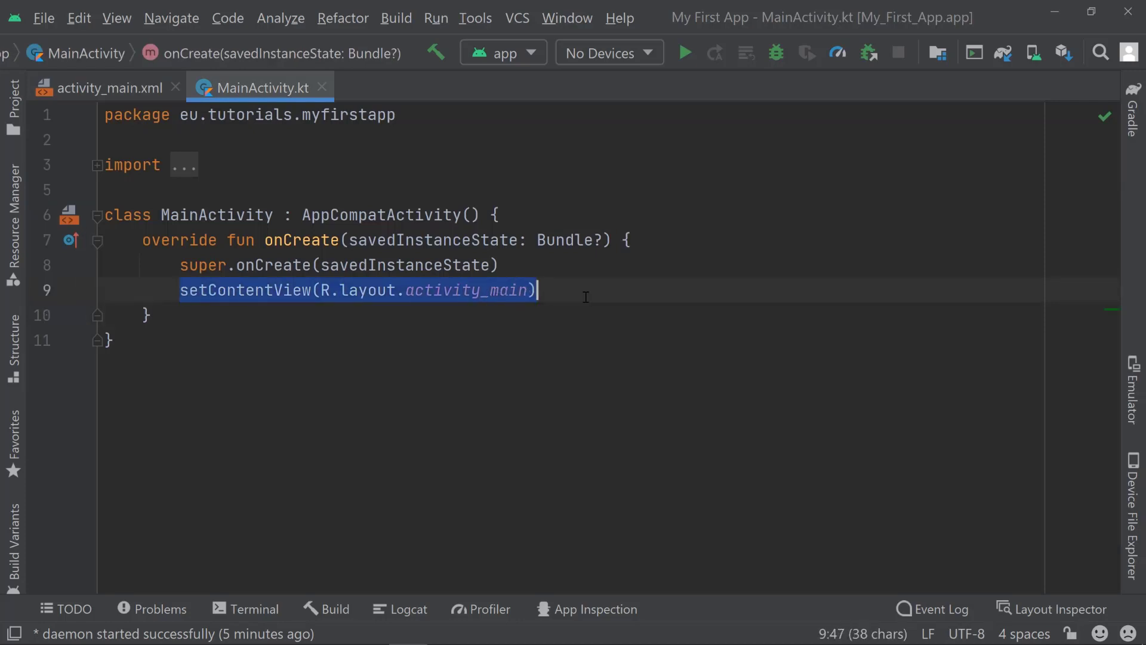
mouse_move(344, 297)
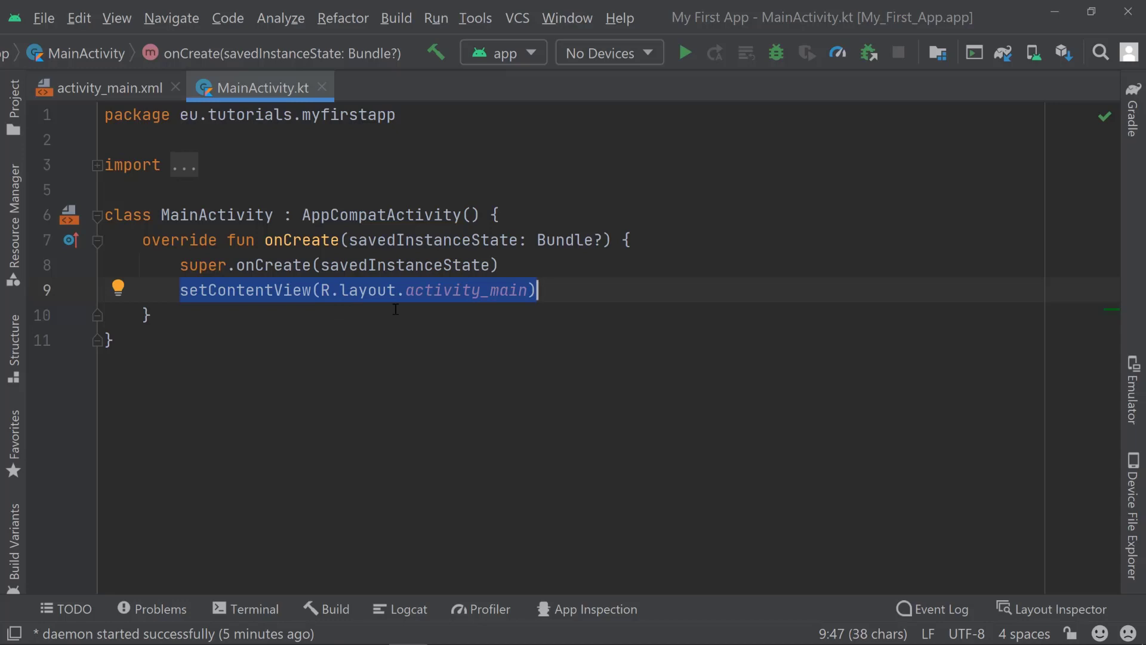
double_click(465, 290)
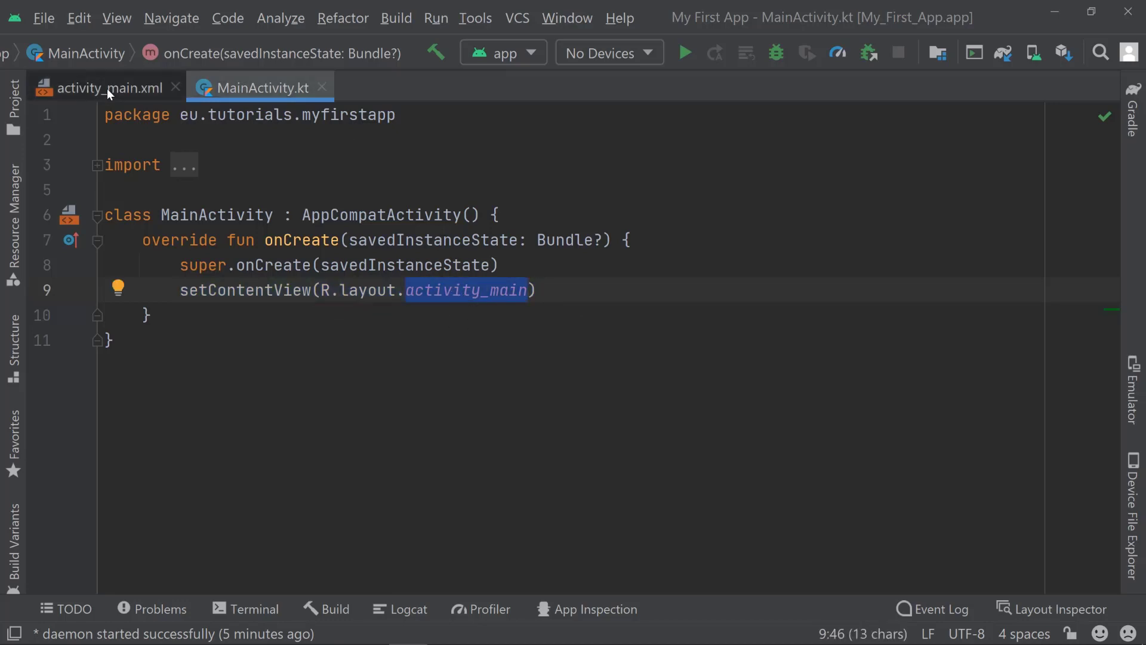
mouse_move(440, 383)
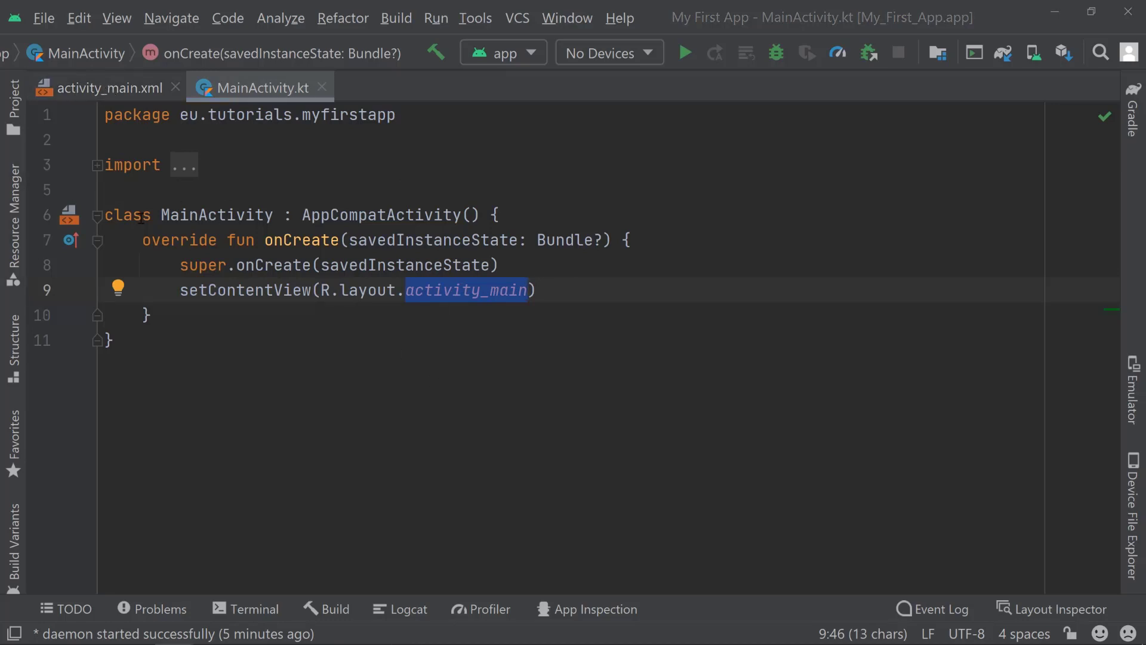
click(103, 88)
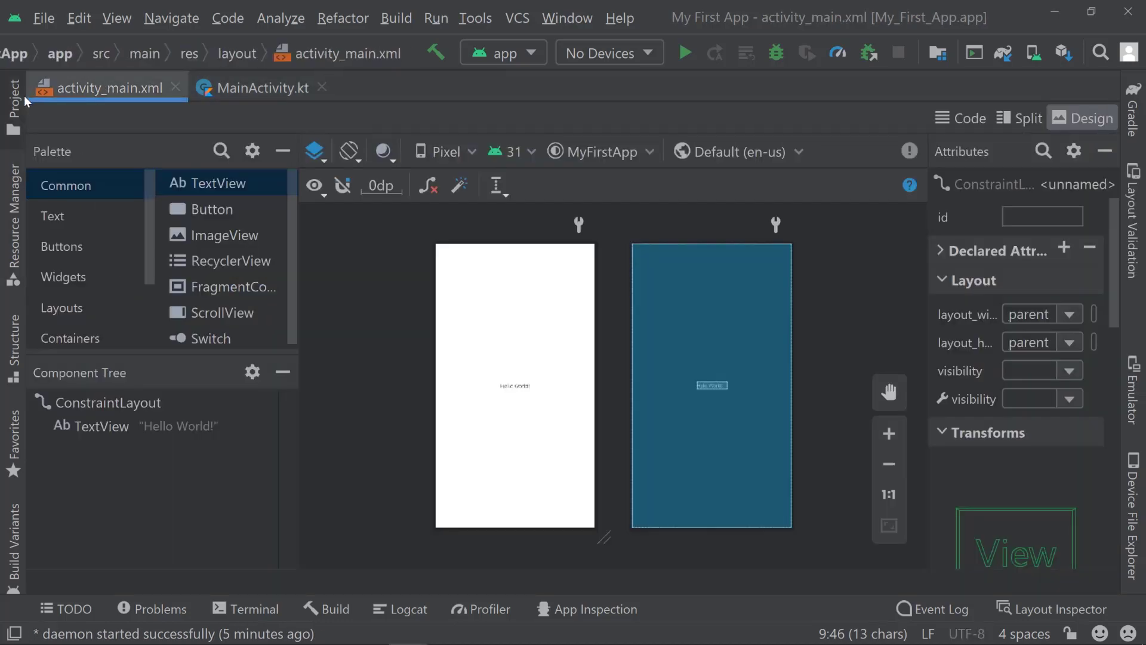
- Expand java and res folders, open ic_launcher_foreground.xml, and reopen activity_main.xml from layout
click(14, 95)
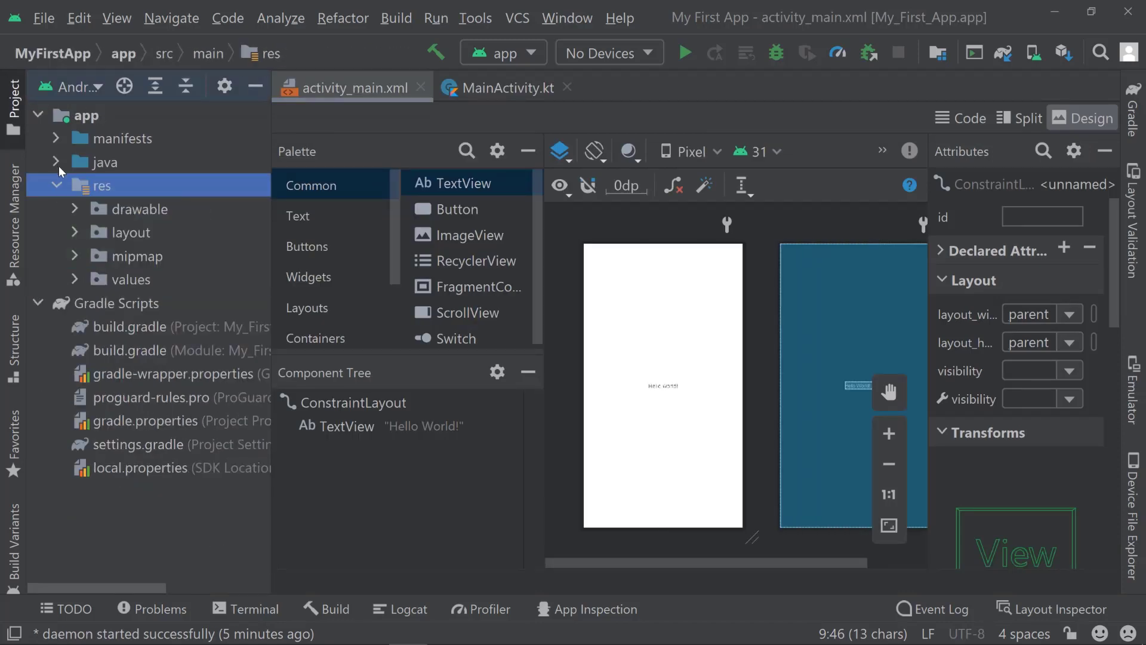
click(56, 161)
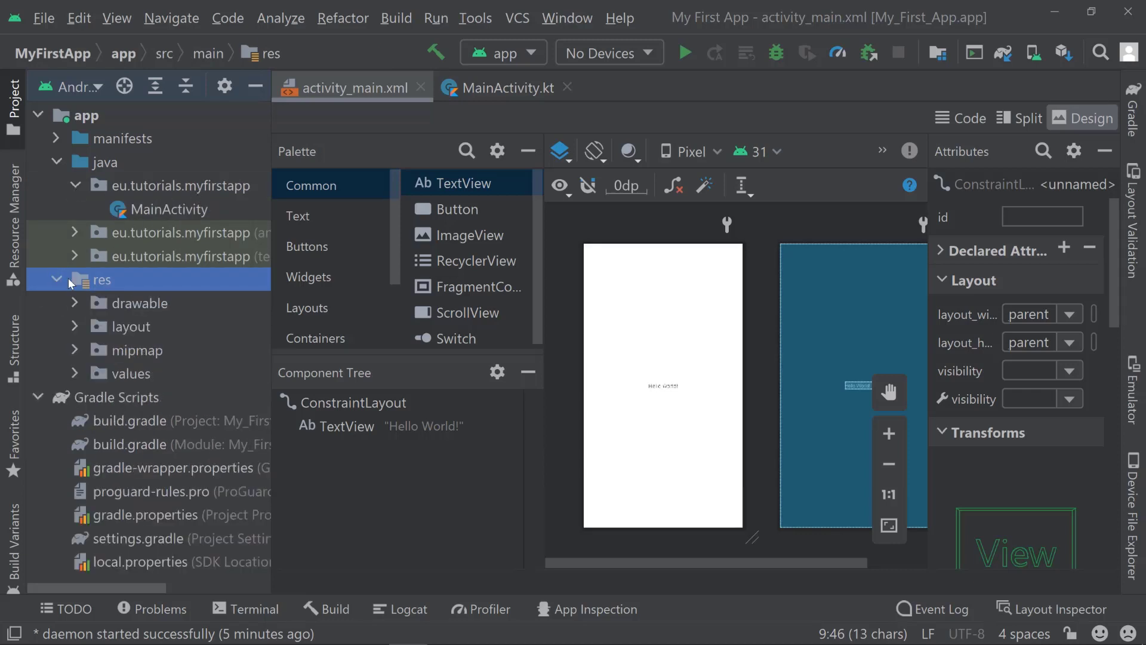
mouse_move(78, 305)
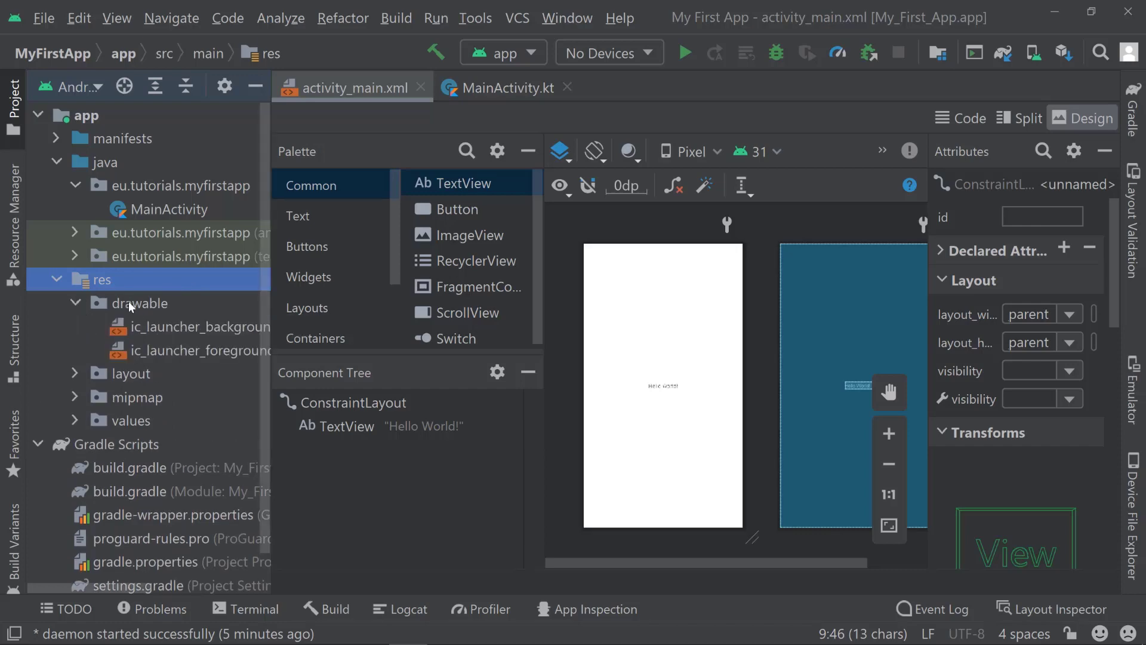
double_click(202, 326)
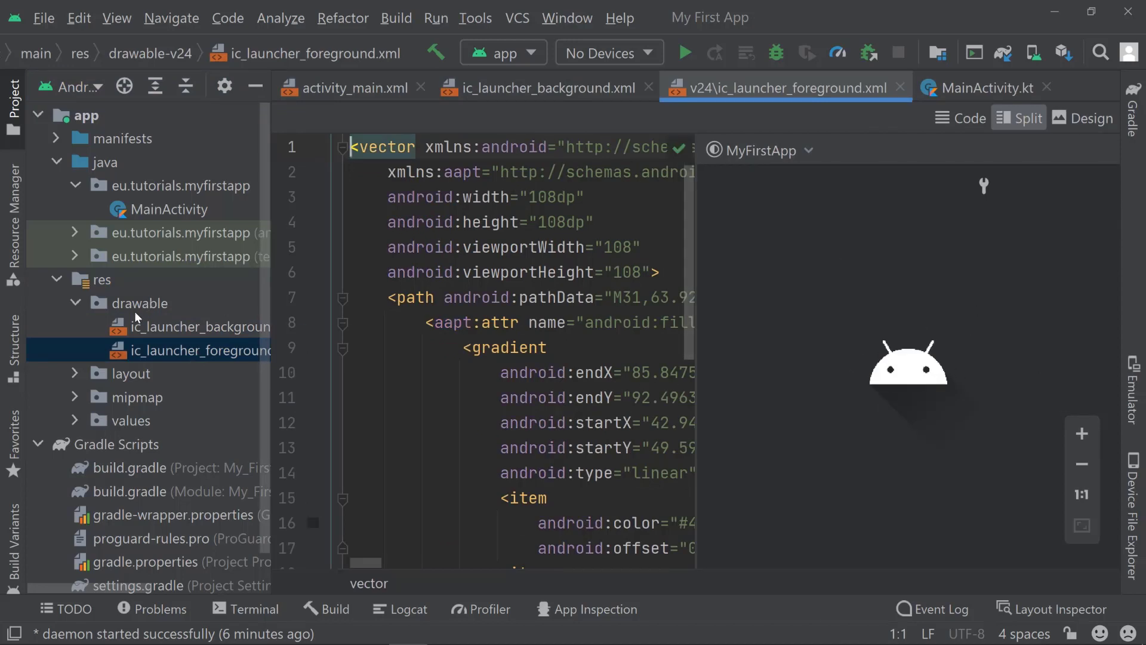
mouse_move(162, 300)
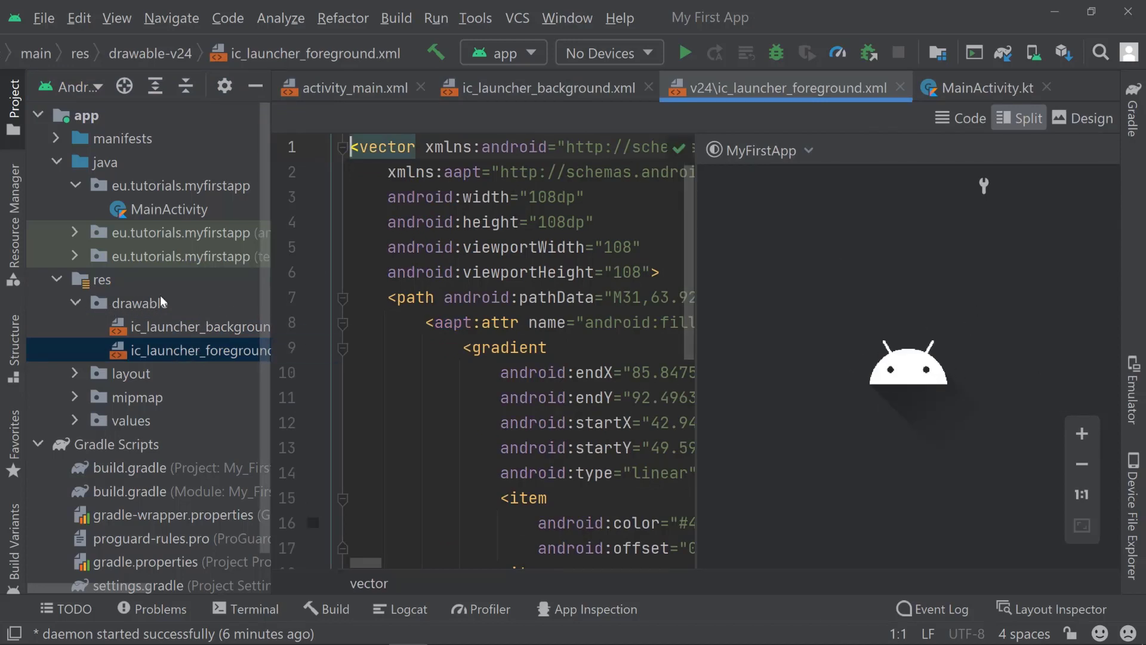
mouse_move(219, 322)
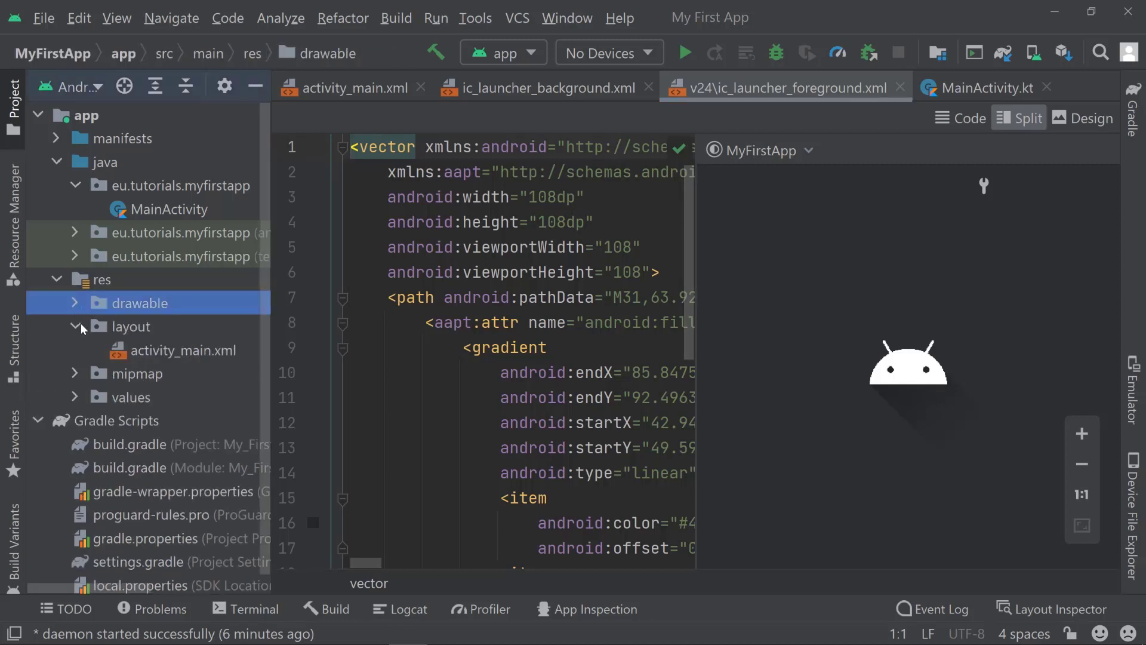
click(185, 351)
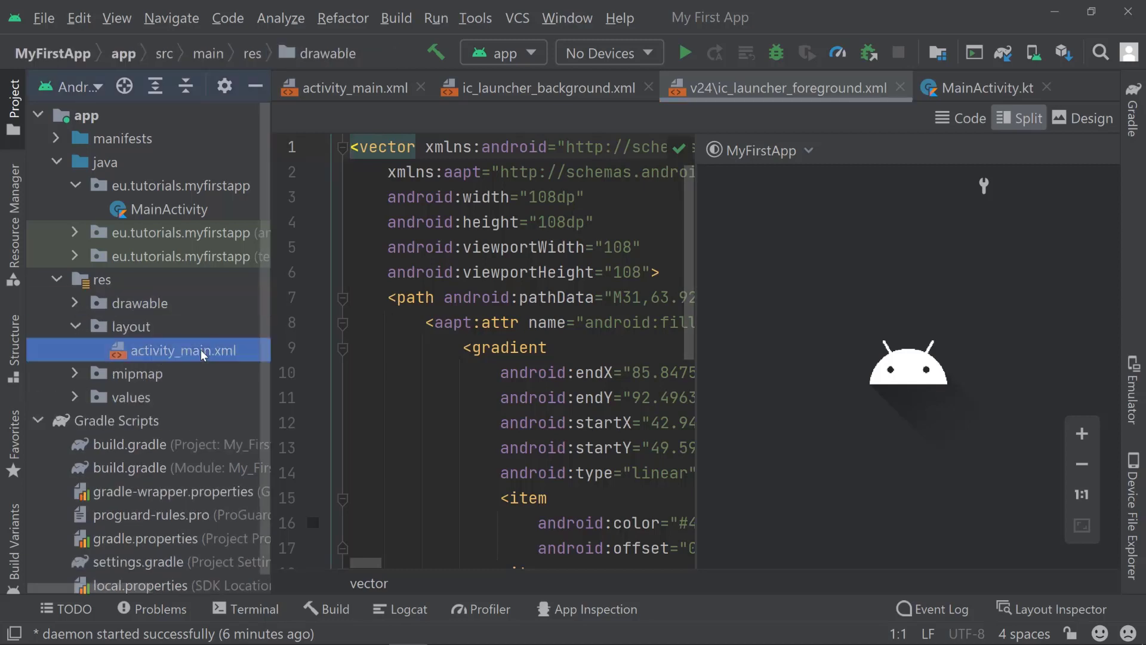
click(349, 88)
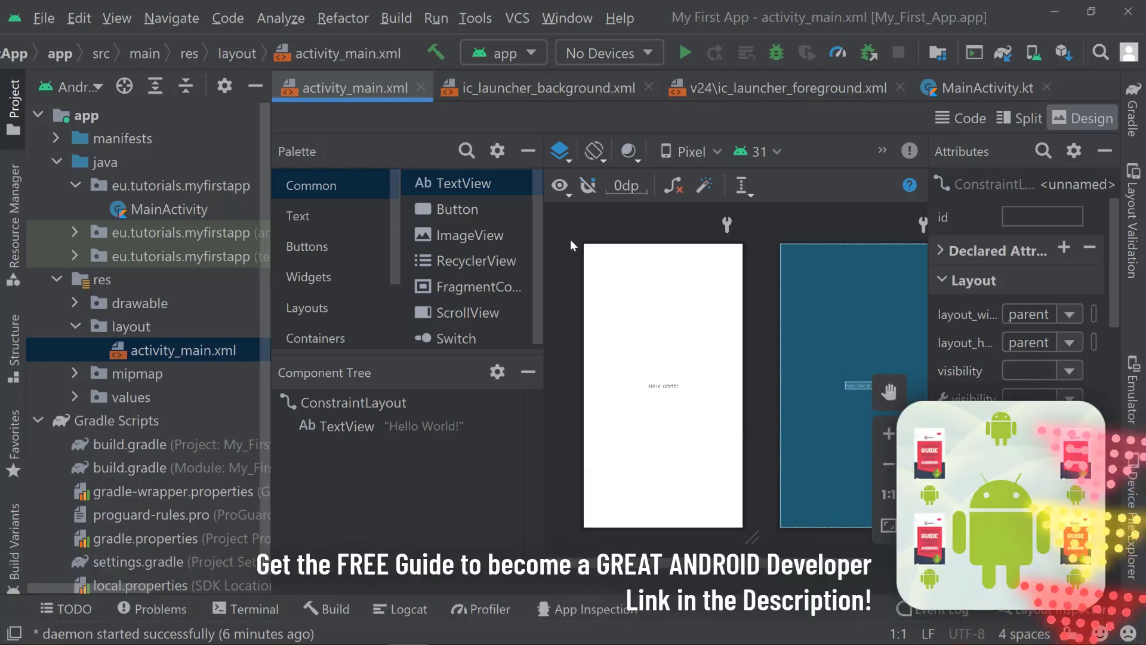
mouse_move(69, 165)
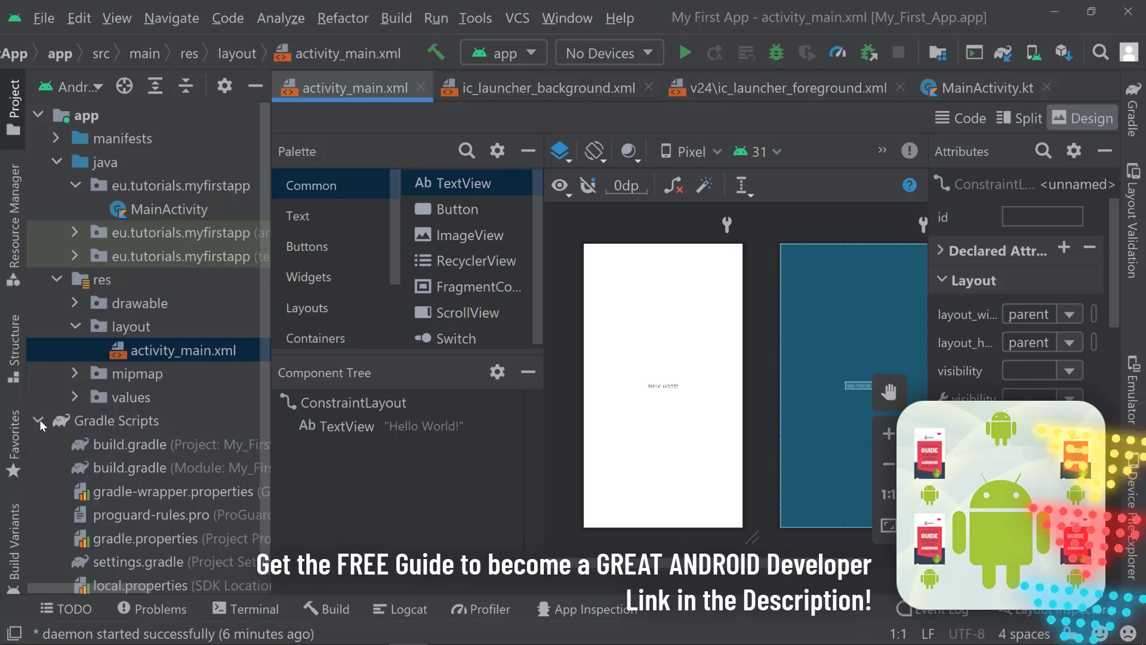
- Collapse the Gradle Scripts group in the project tree
click(40, 420)
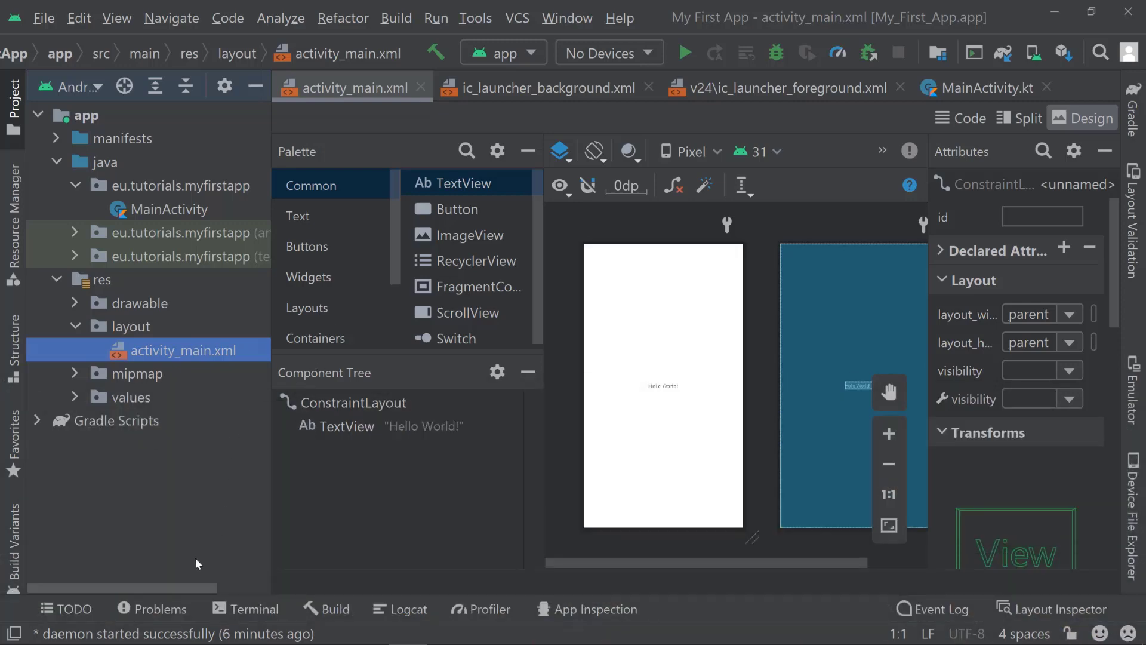
mouse_move(162, 489)
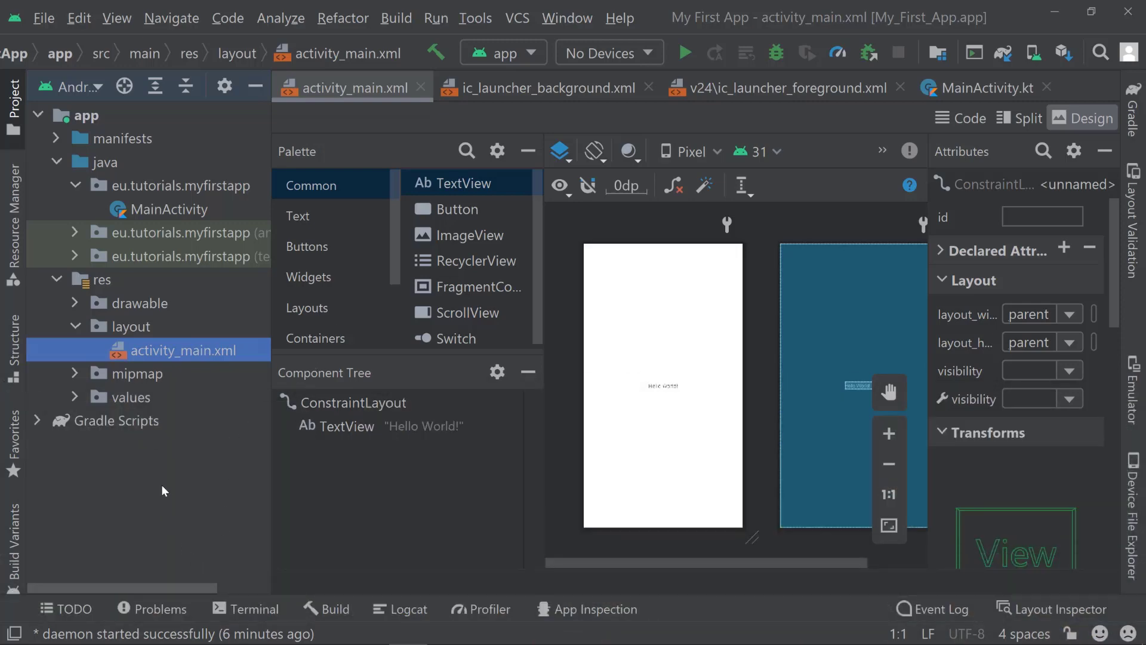